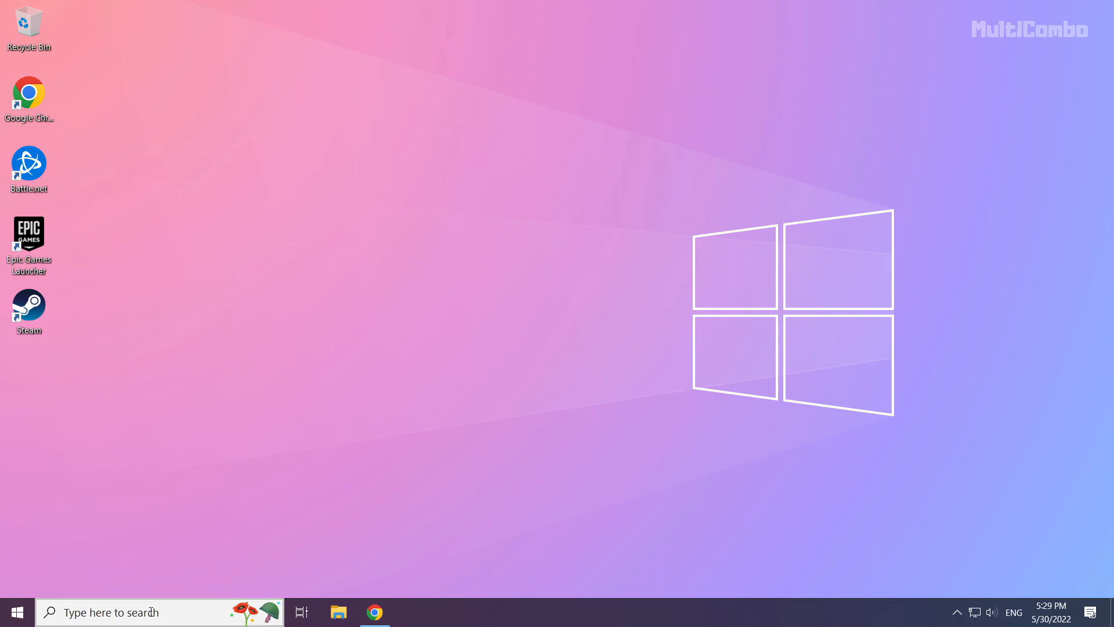
# - Search Windows for 'device manager' and launch Device Manager
pyautogui.click(113, 612)
pyautogui.write('device manager')
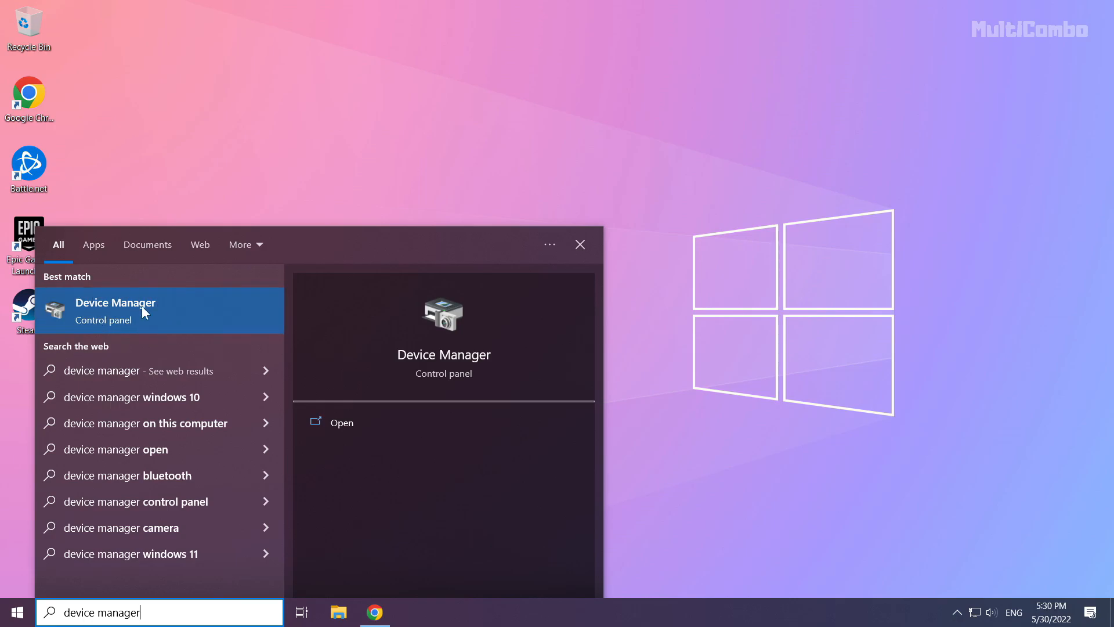
pyautogui.click(114, 310)
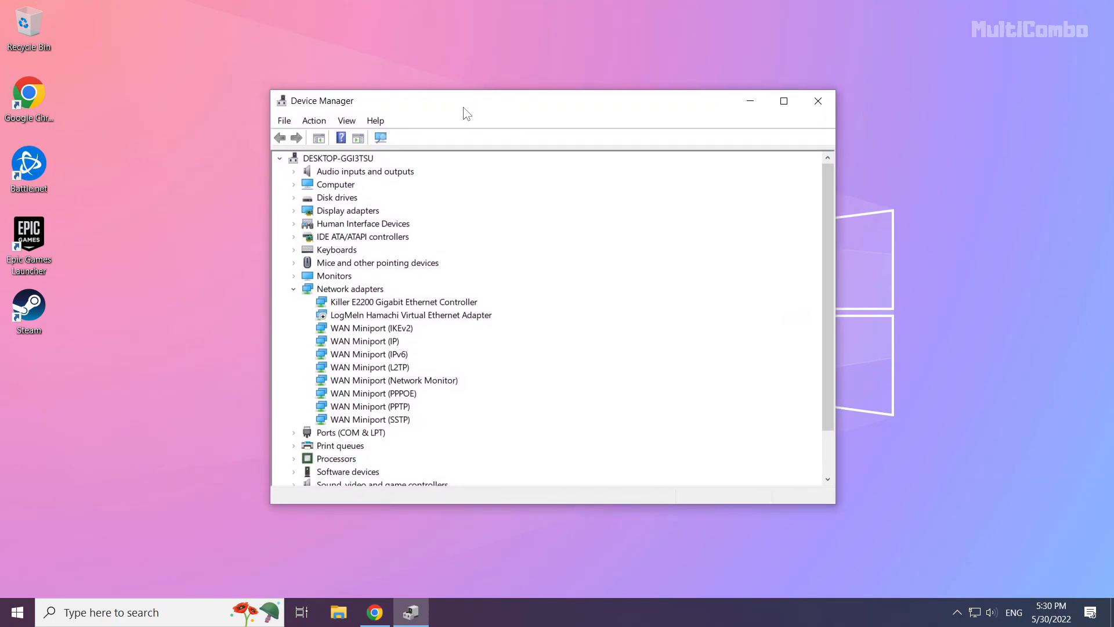
# - Run an automatic driver search for the NVIDIA GeForce GTX 1050 Ti; best driver already installed
pyautogui.click(347, 210)
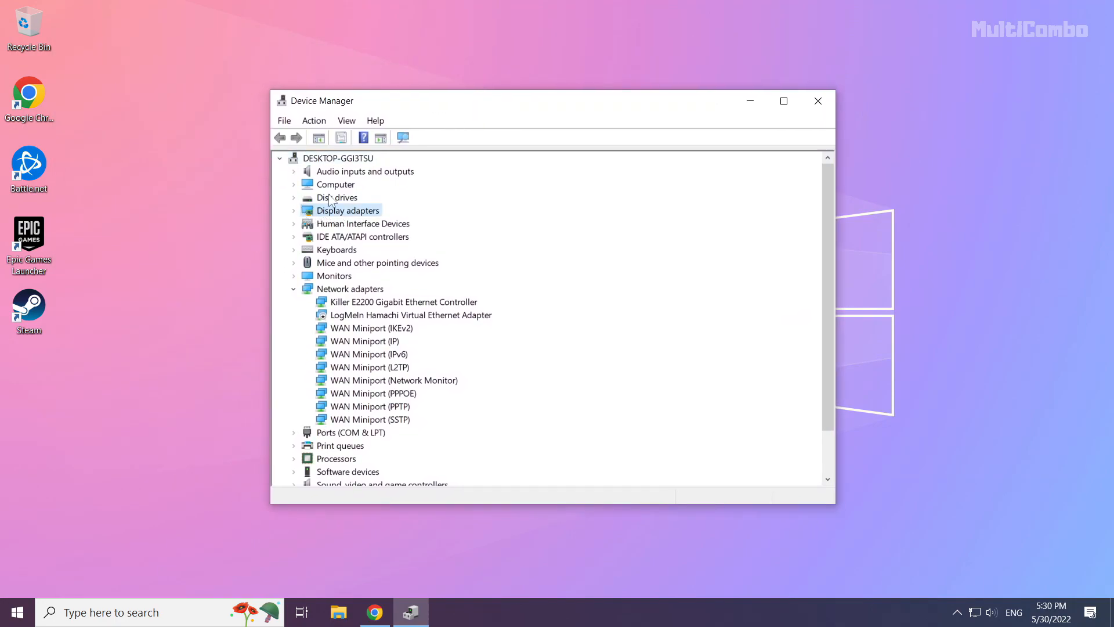
pyautogui.moveTo(369, 228)
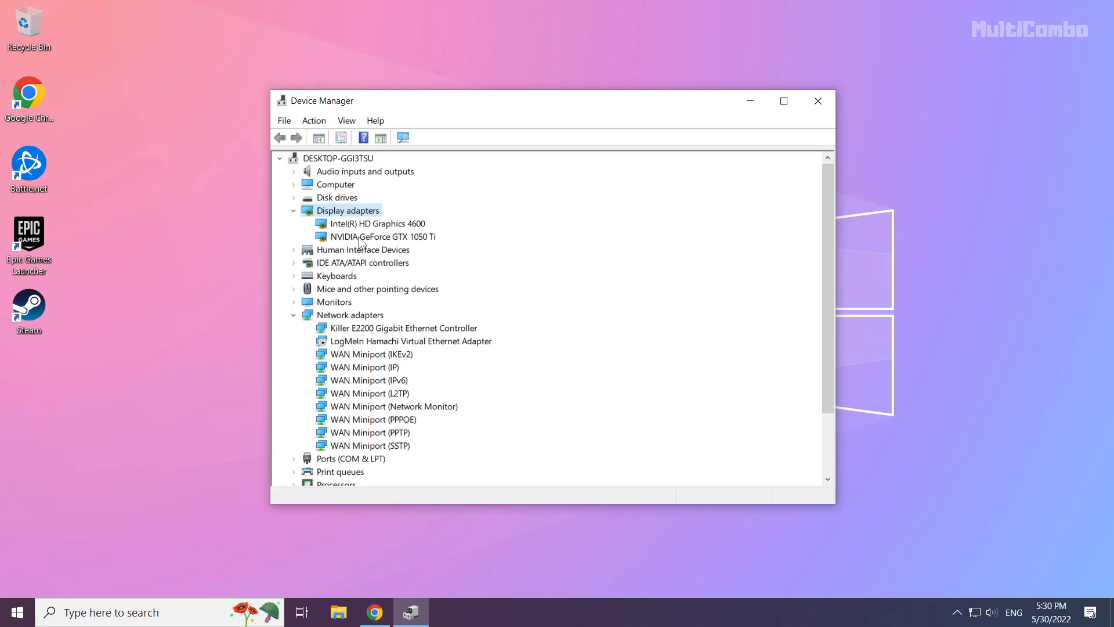
pyautogui.click(381, 235)
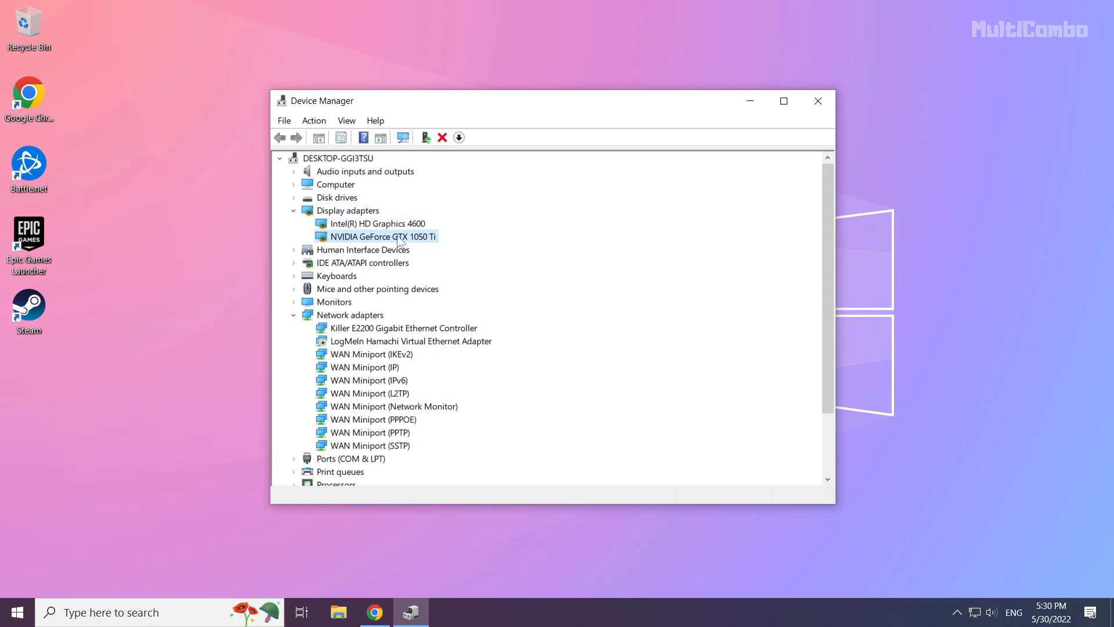
pyautogui.rightClick(378, 235)
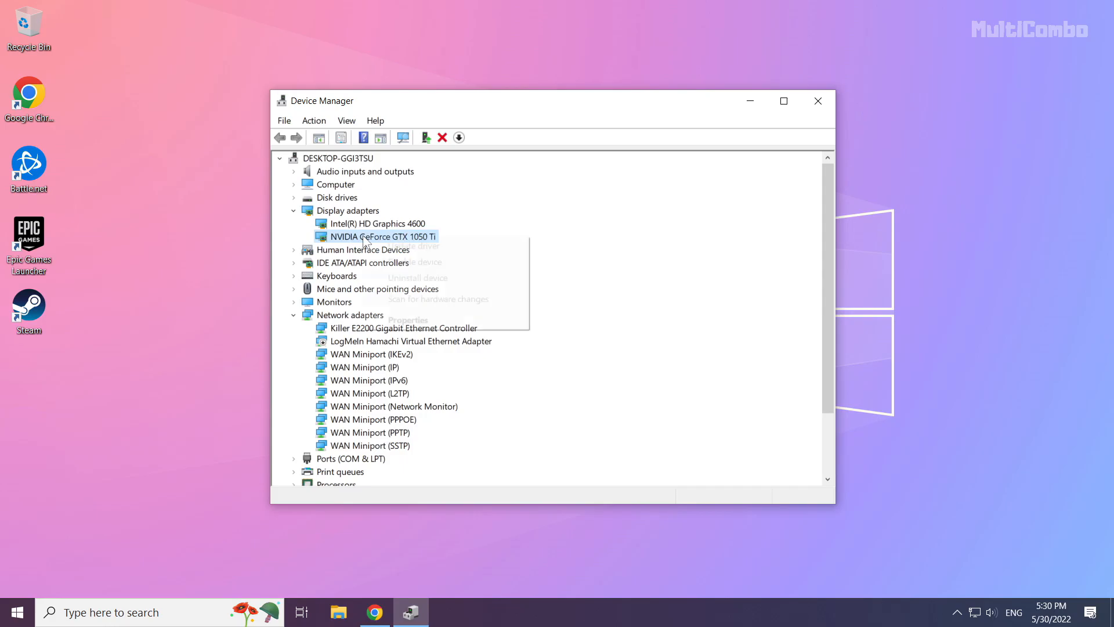
pyautogui.moveTo(413, 245)
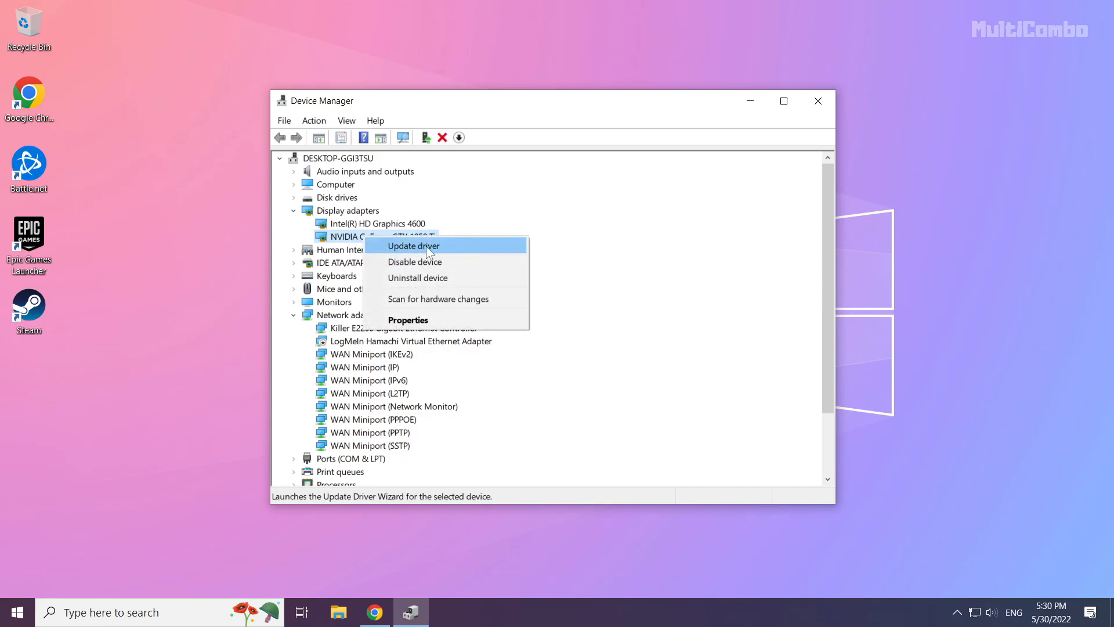
pyautogui.click(413, 245)
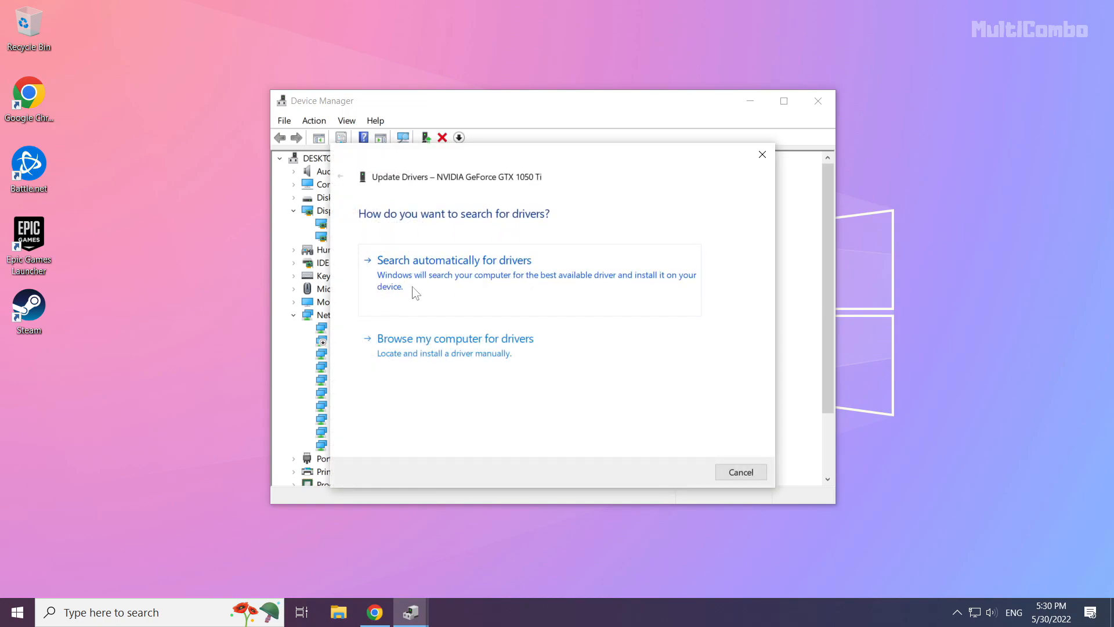
pyautogui.click(454, 259)
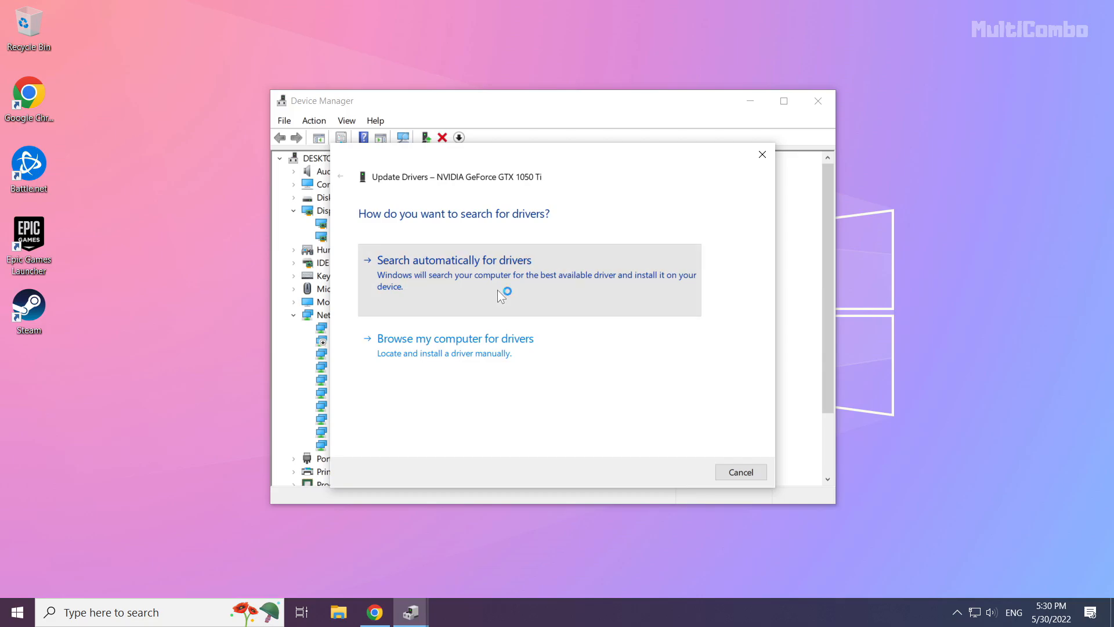
pyautogui.click(453, 258)
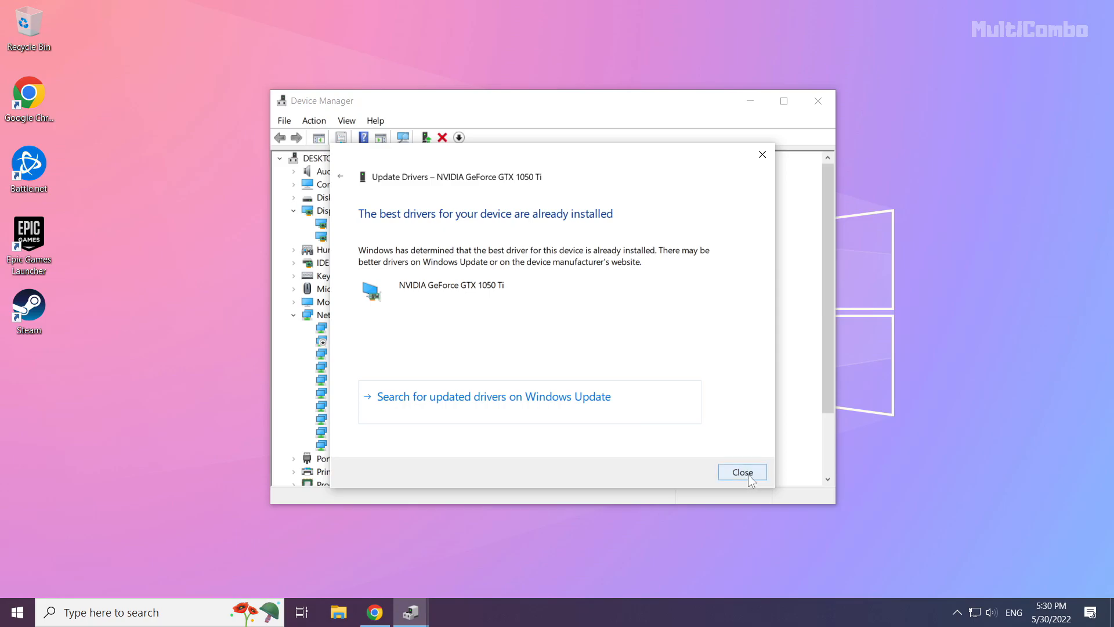
pyautogui.click(742, 472)
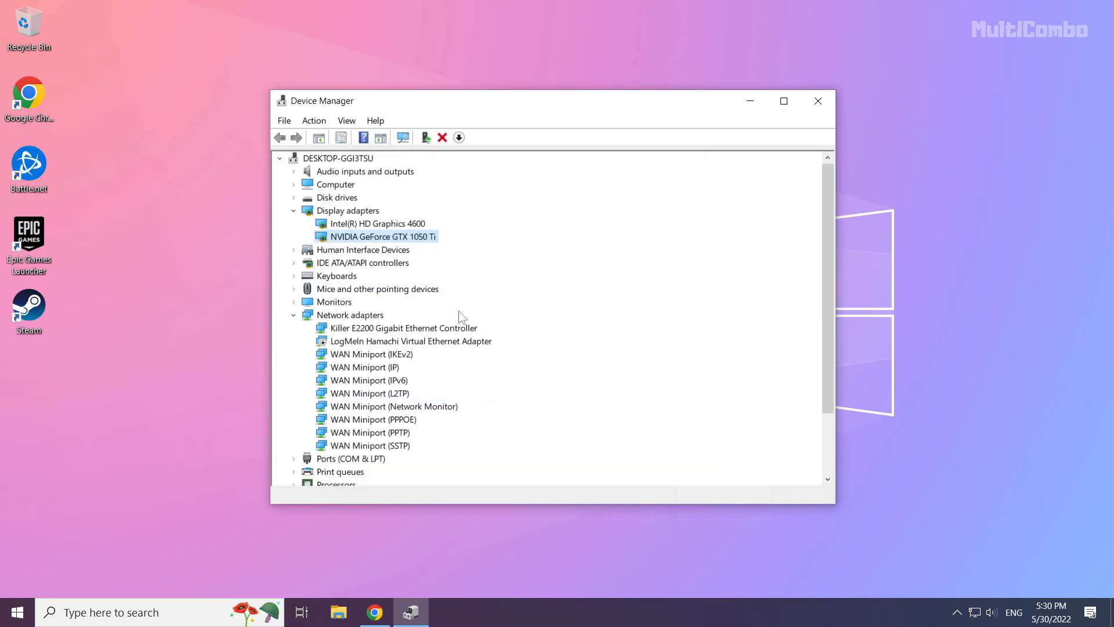
# - Run an automatic driver search for the Intel HD Graphics 4600, then close Device Manager
pyautogui.click(377, 223)
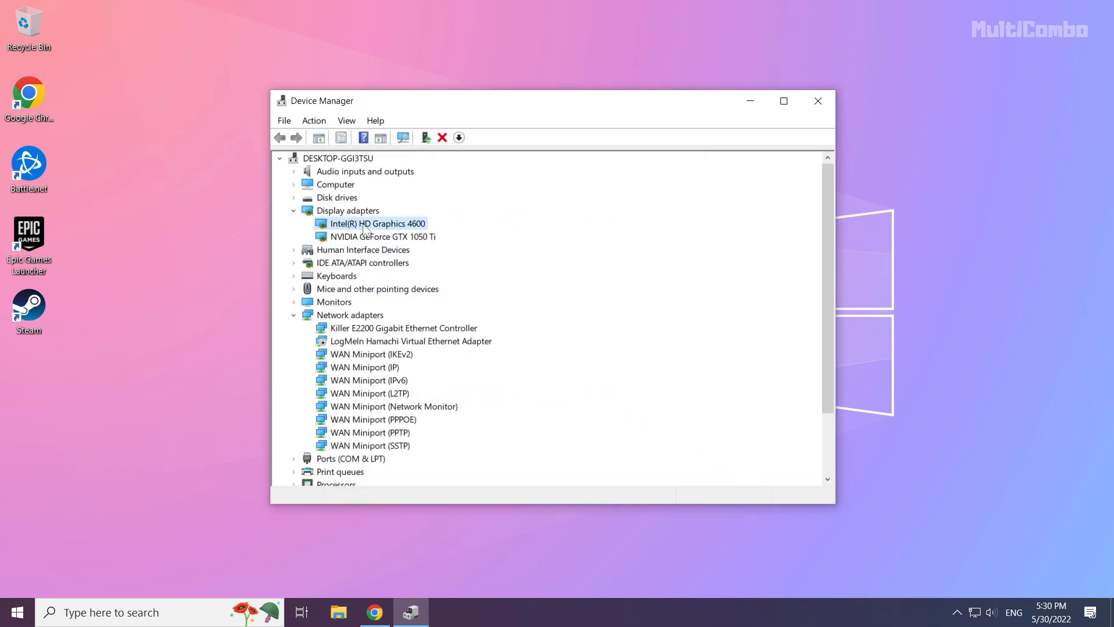
pyautogui.rightClick(376, 223)
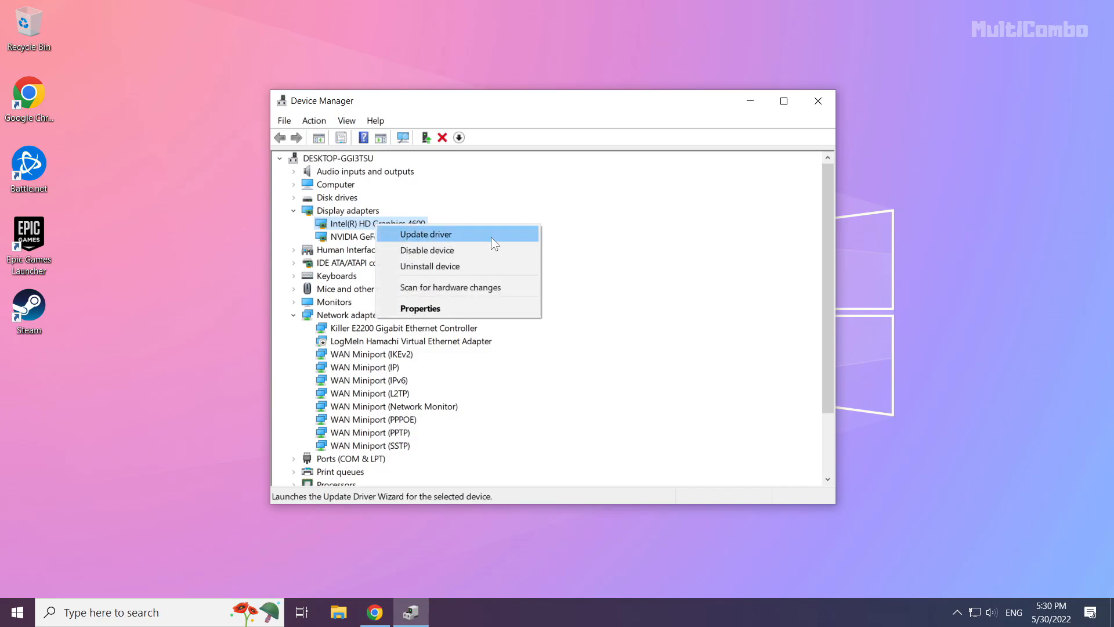
pyautogui.moveTo(468, 242)
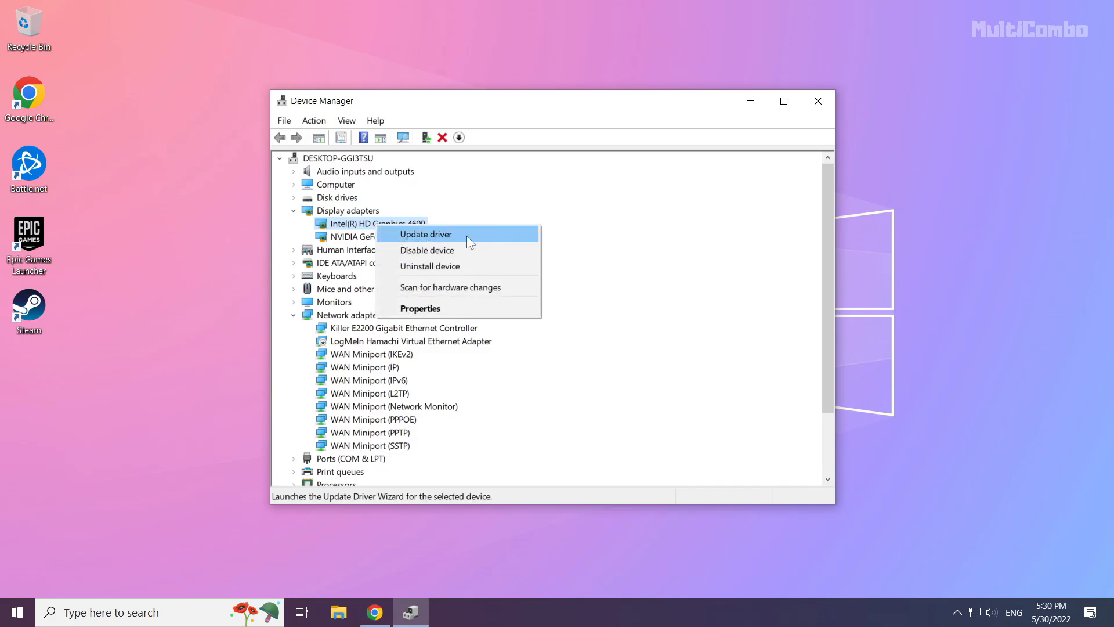
pyautogui.click(425, 234)
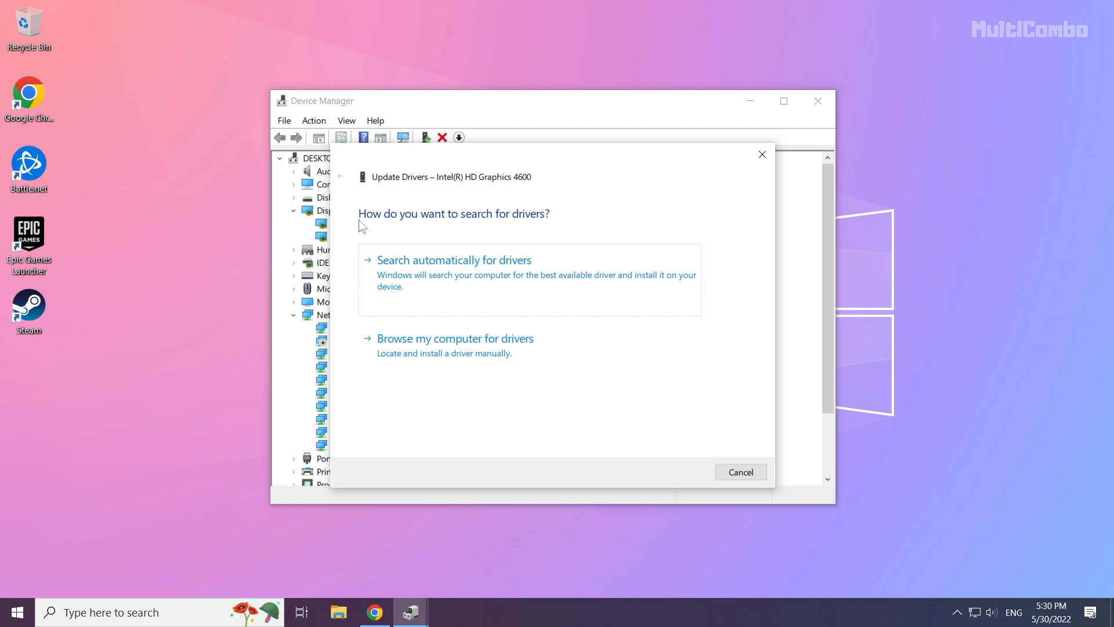
pyautogui.moveTo(459, 274)
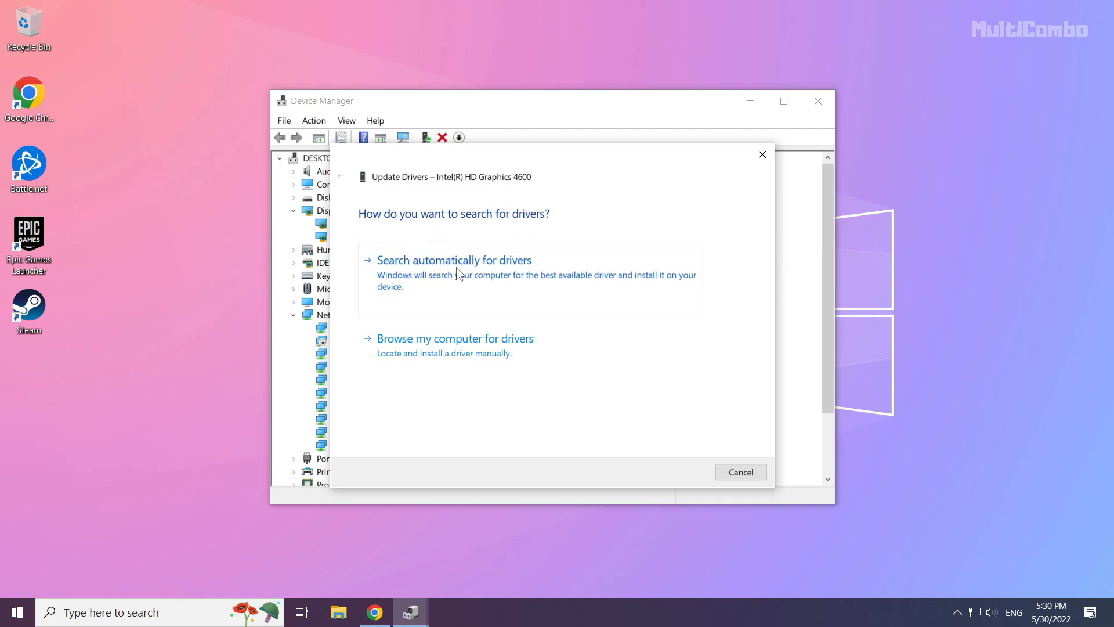
pyautogui.click(454, 259)
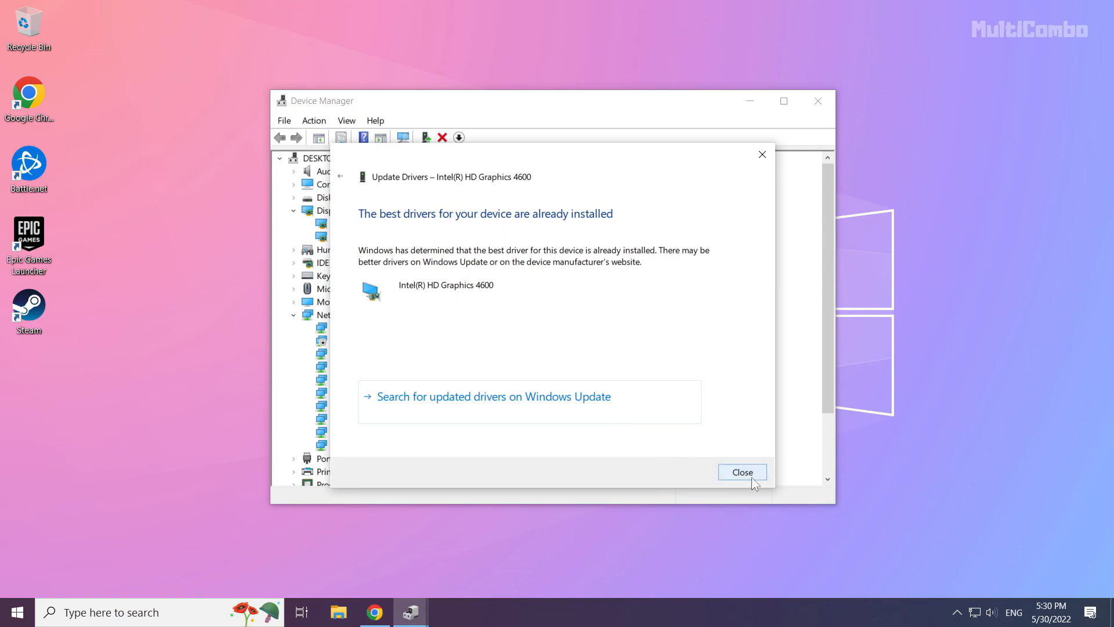
pyautogui.click(742, 472)
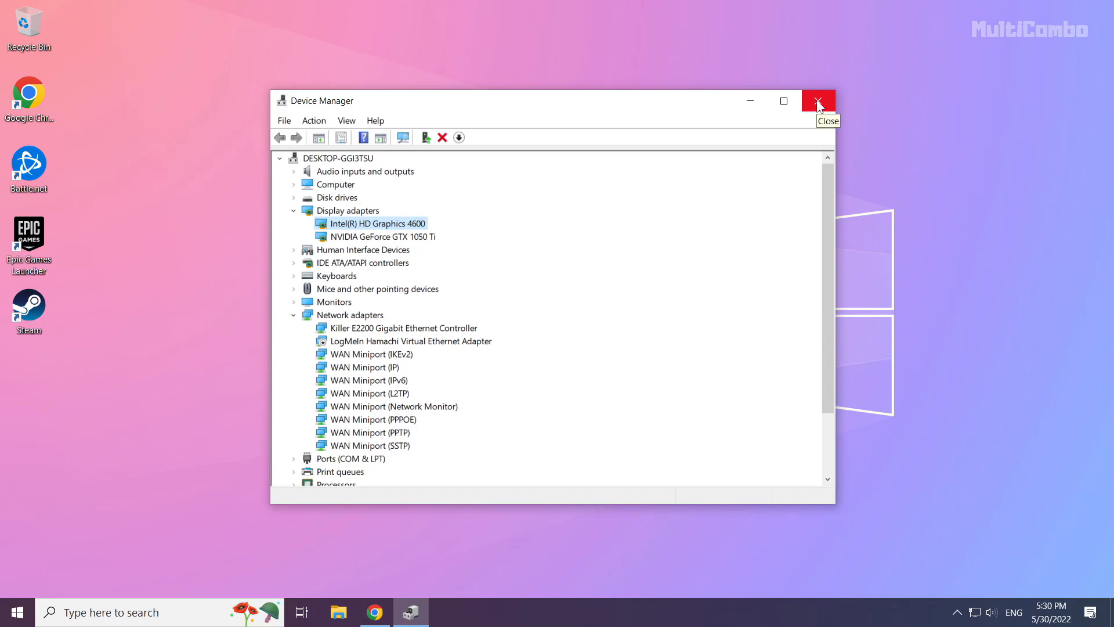
pyautogui.click(817, 100)
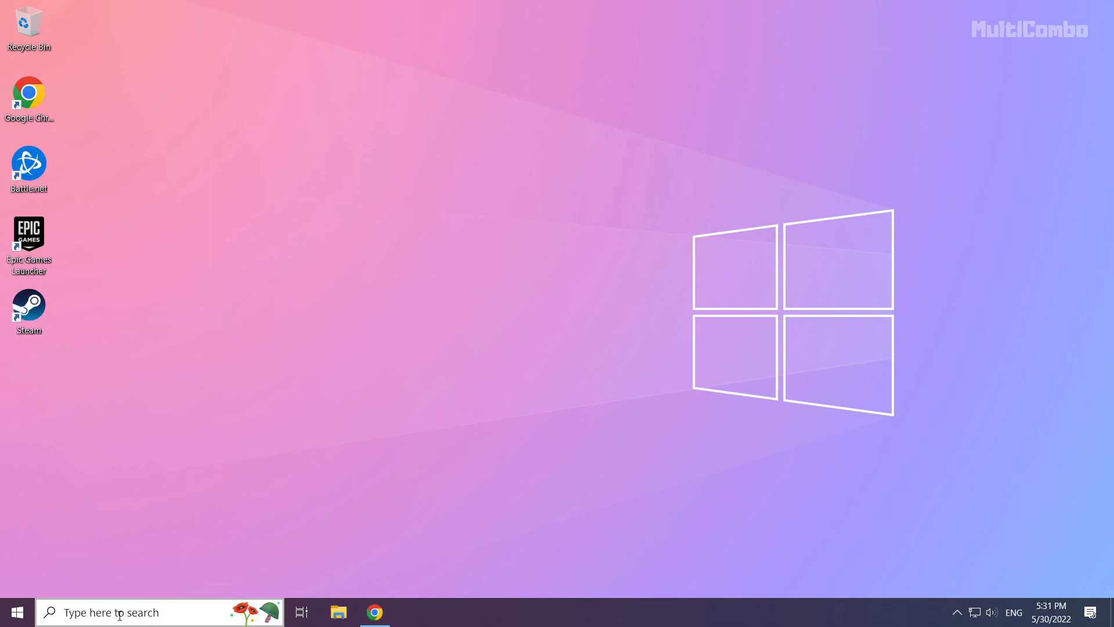
# - Search Windows for 'update' and open the Check for updates settings page
pyautogui.click(128, 611)
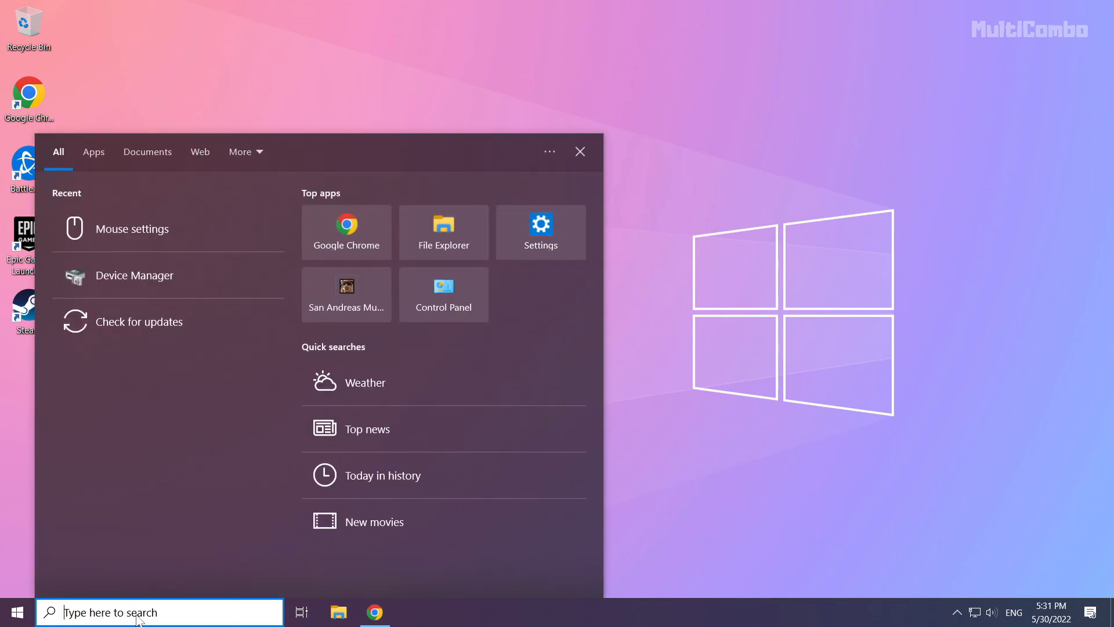
pyautogui.write('update')
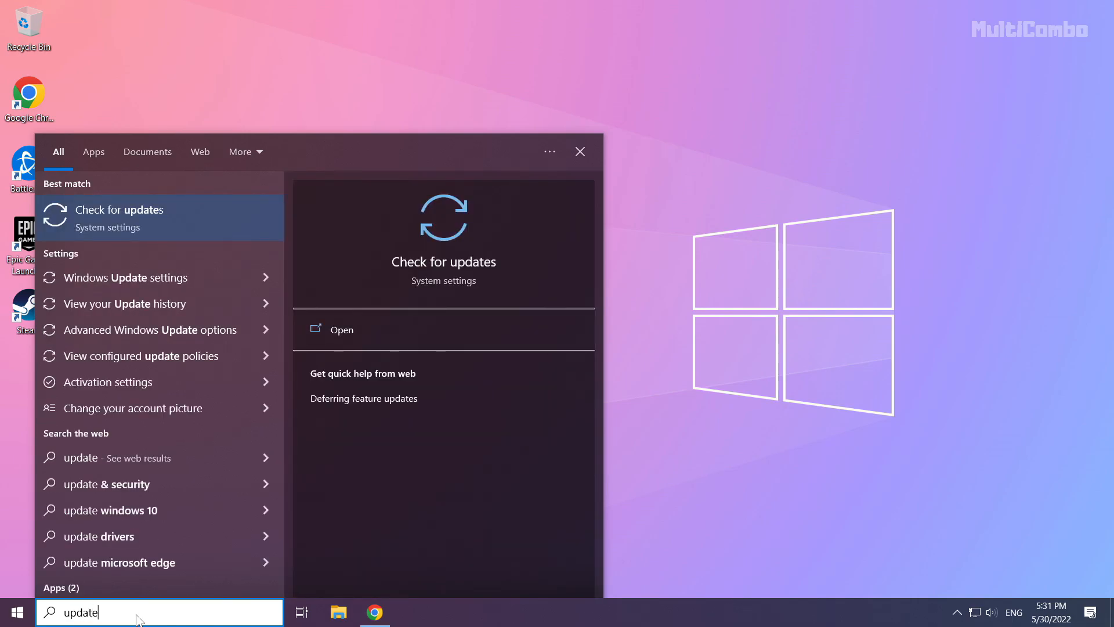
pyautogui.moveTo(217, 209)
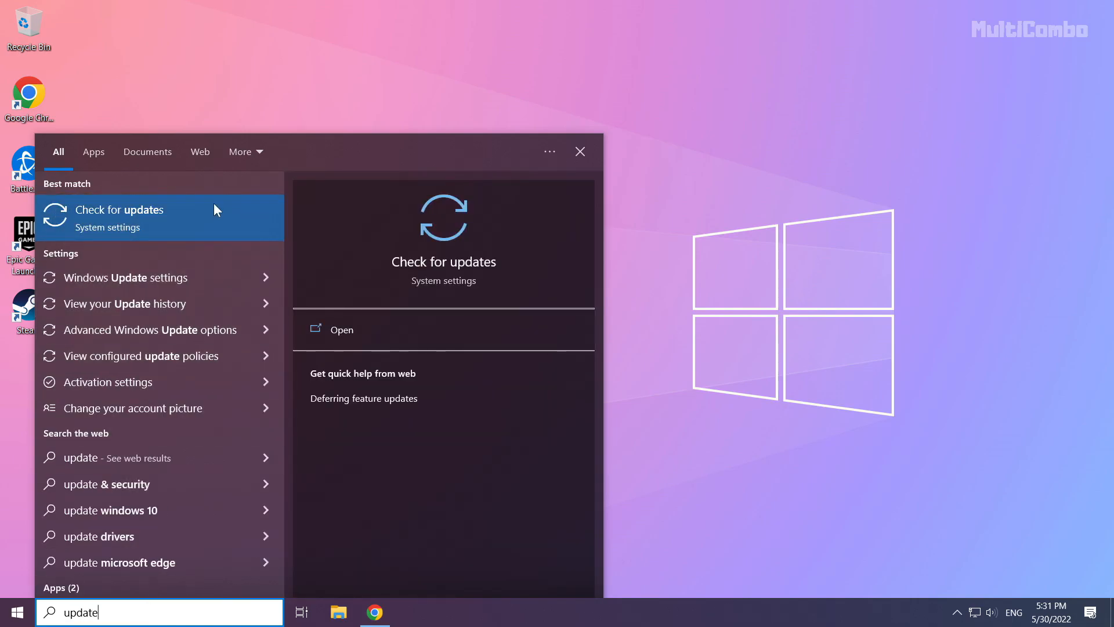
pyautogui.moveTo(91, 226)
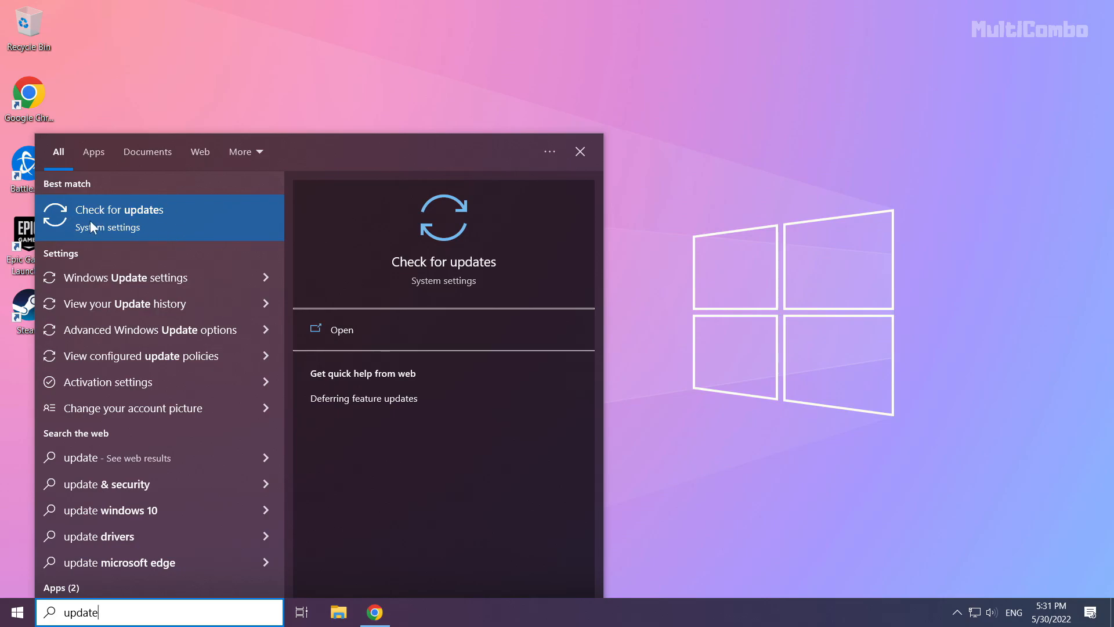
pyautogui.click(119, 209)
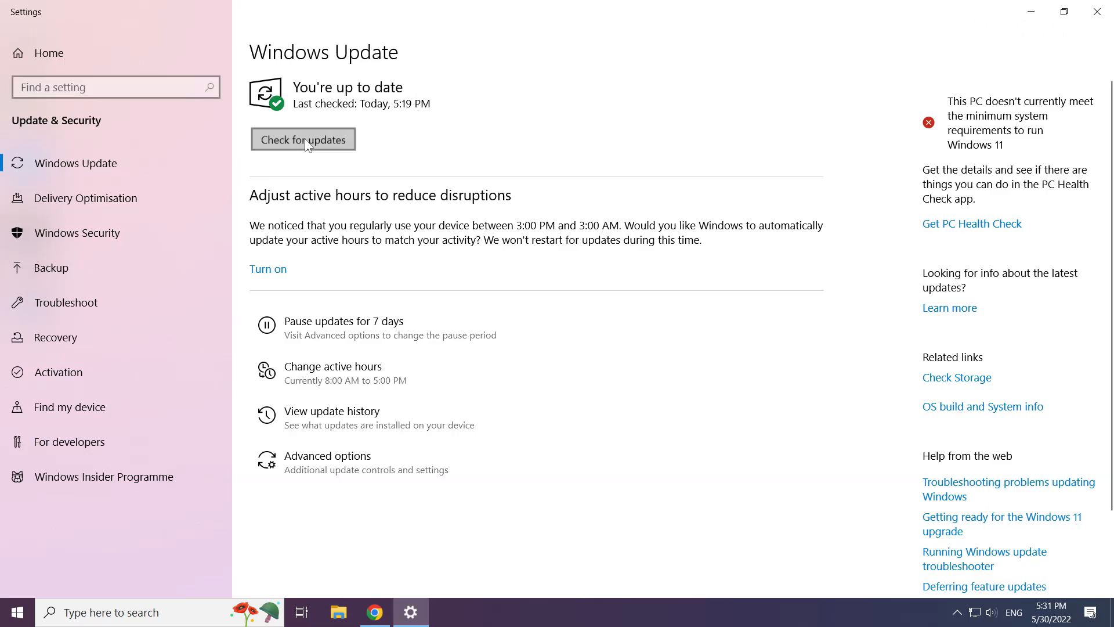
# - Check for new Windows updates, confirm the PC is up to date, and close Settings
pyautogui.click(303, 139)
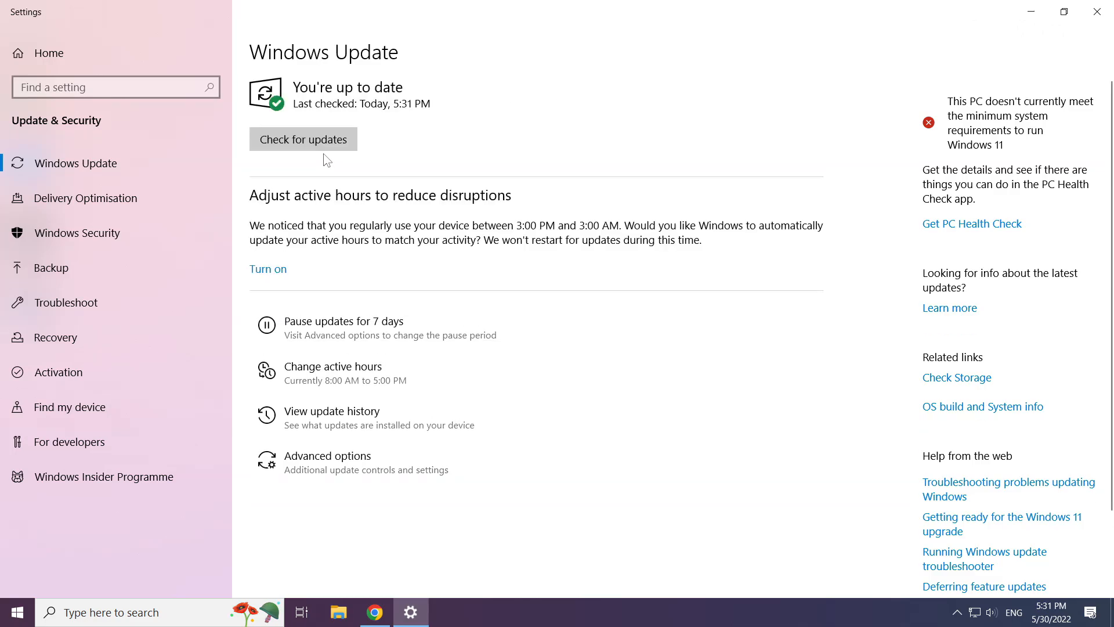
pyautogui.moveTo(1101, 13)
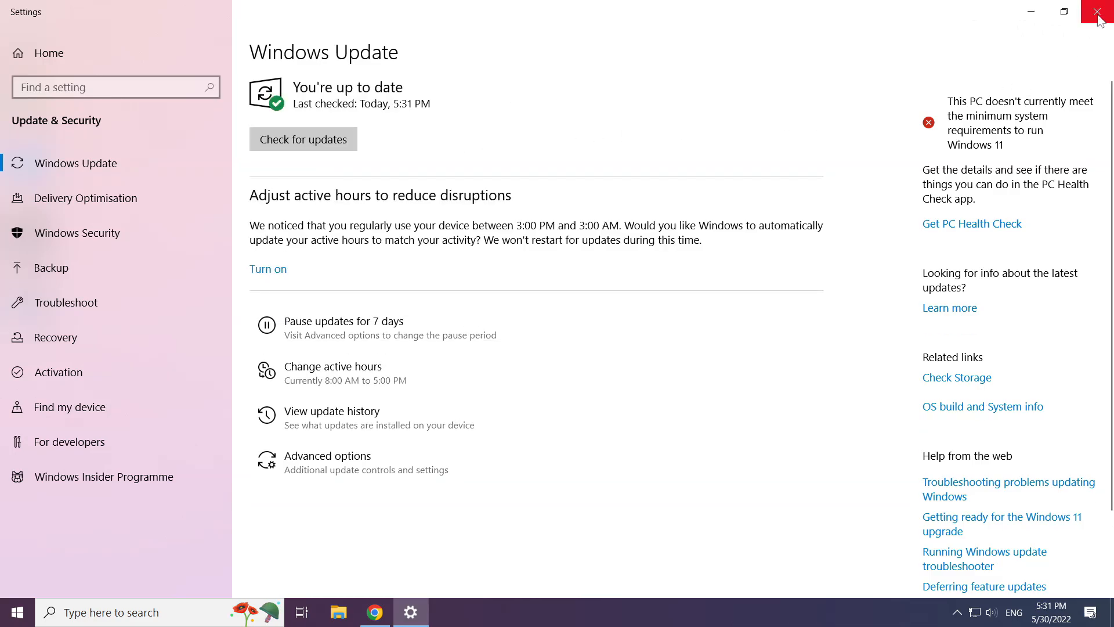
pyautogui.click(1100, 11)
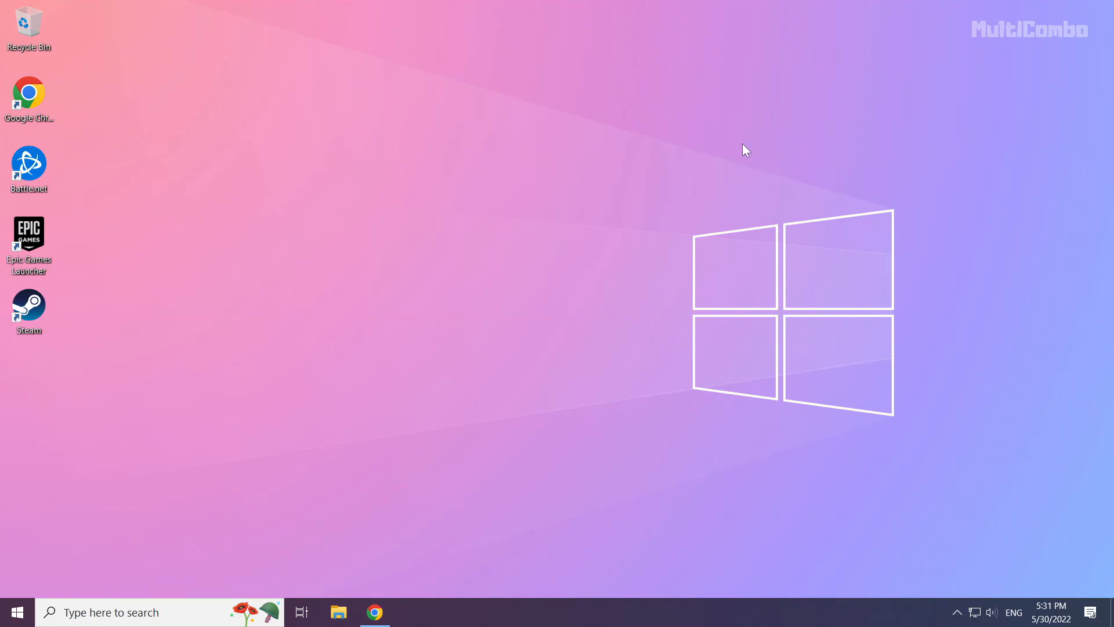
pyautogui.moveTo(517, 321)
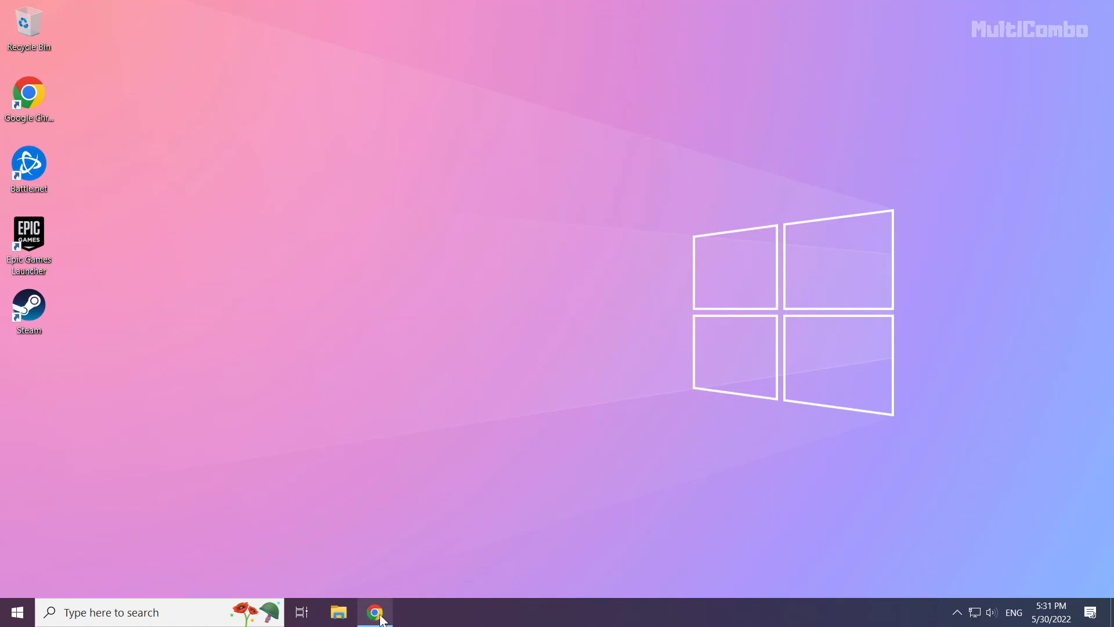
# - In Chrome, start downloading the DirectX End-User Runtime Web Installer from Microsoft's page
pyautogui.click(375, 612)
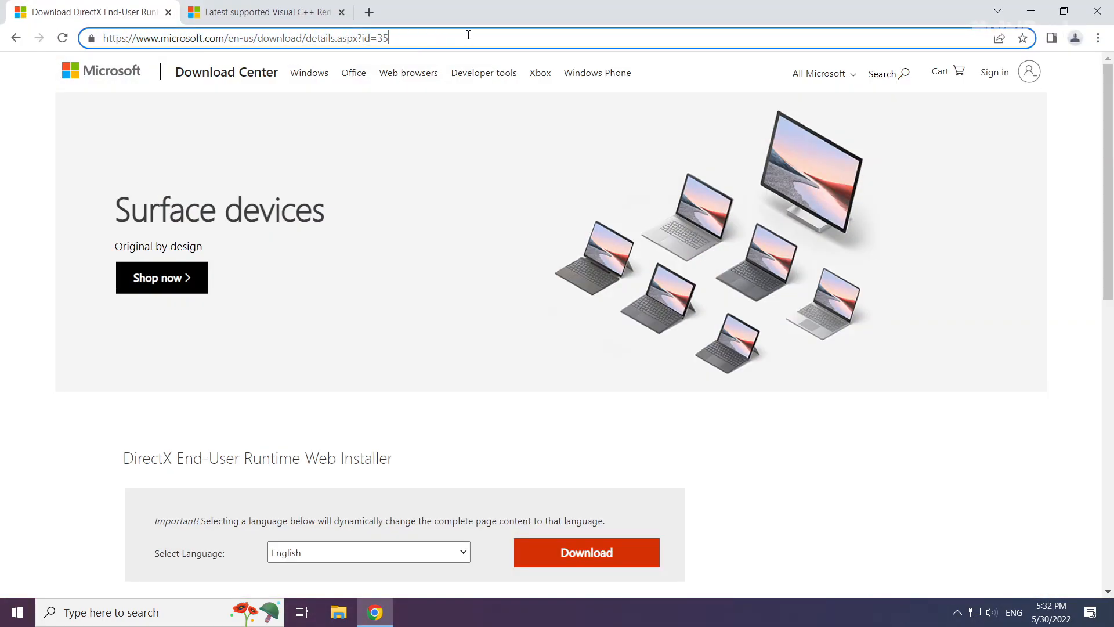
pyautogui.scroll(-3)
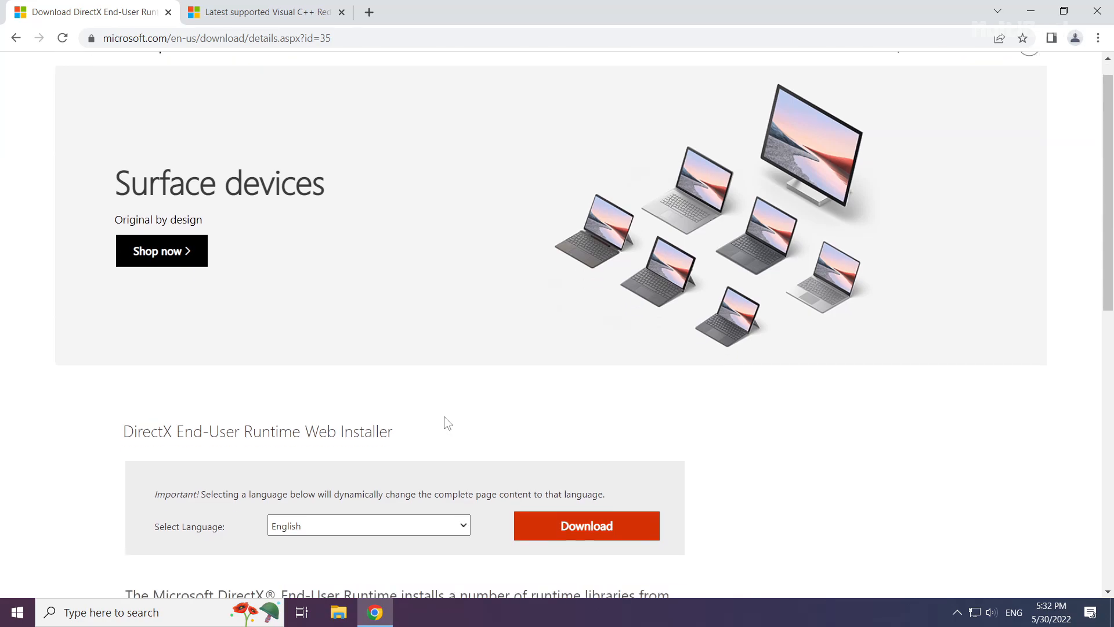
pyautogui.scroll(-3)
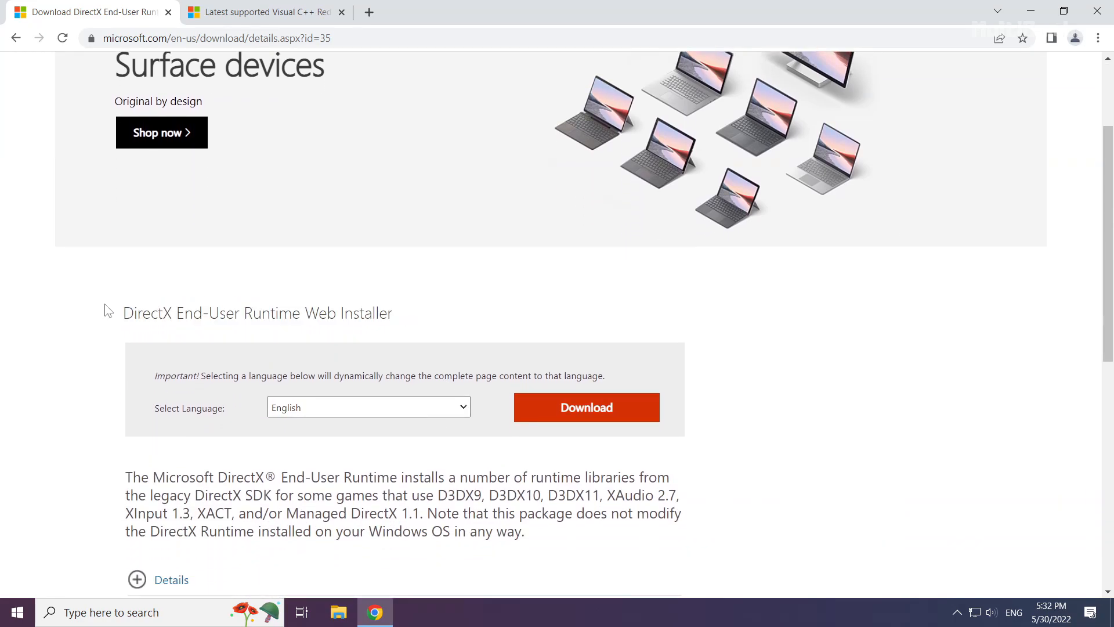
pyautogui.moveTo(584, 416)
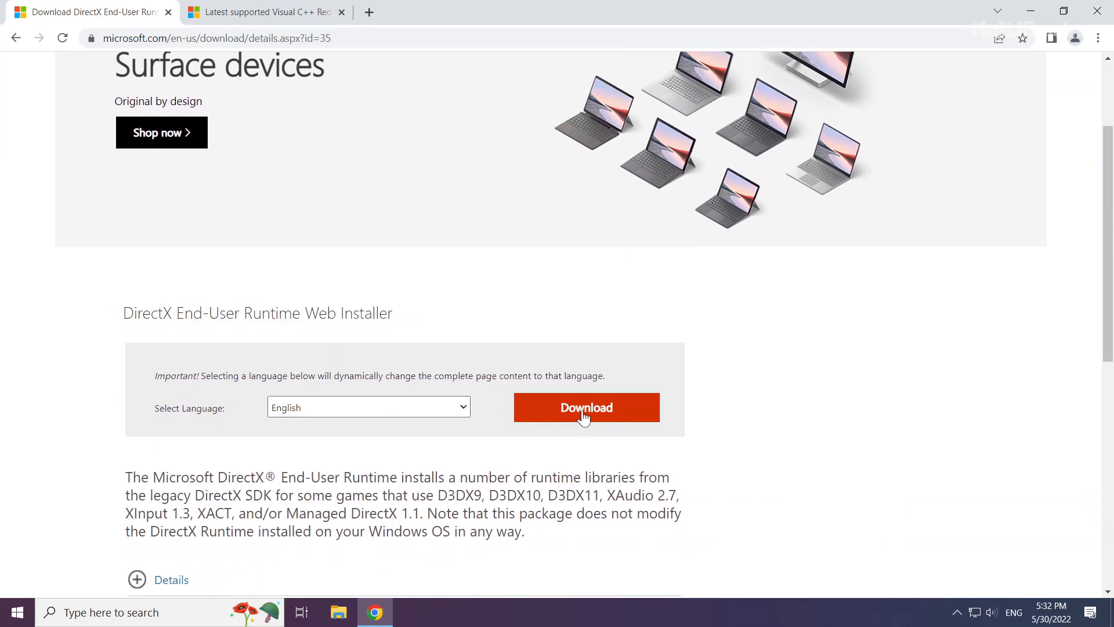
pyautogui.click(585, 408)
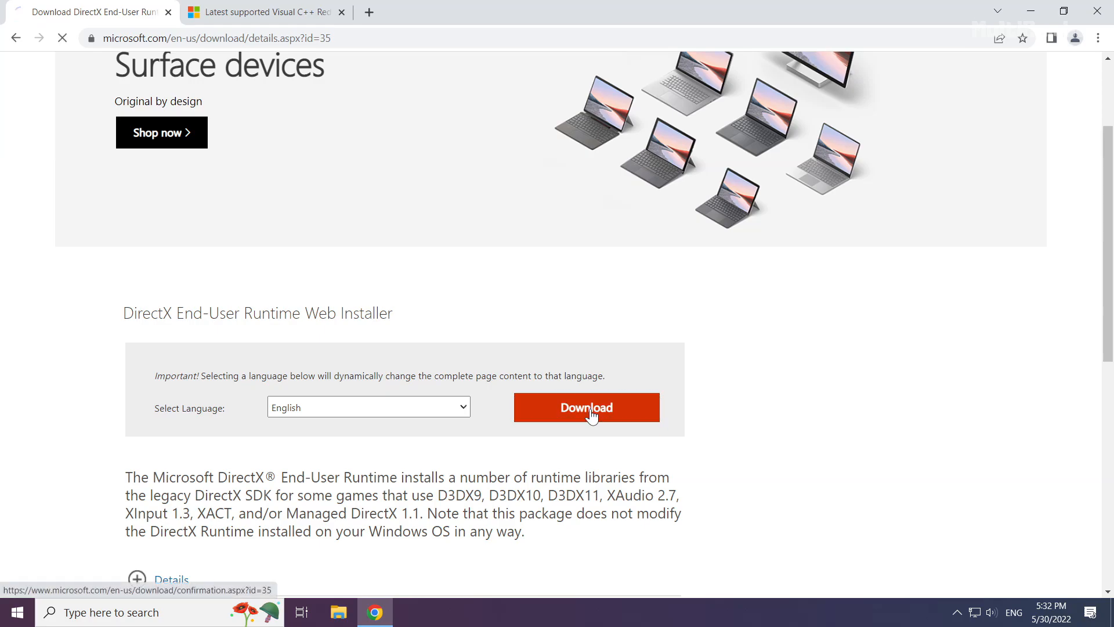
pyautogui.click(585, 407)
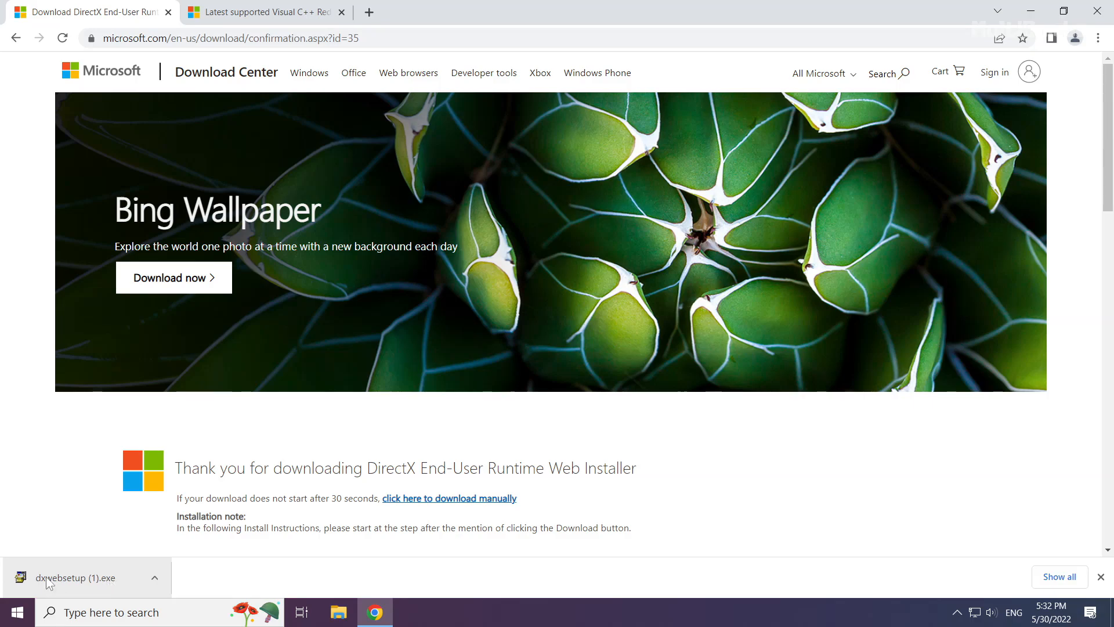
# - Launch dxwebsetup.exe, centre its window and accept the DirectX licence agreement
pyautogui.click(80, 577)
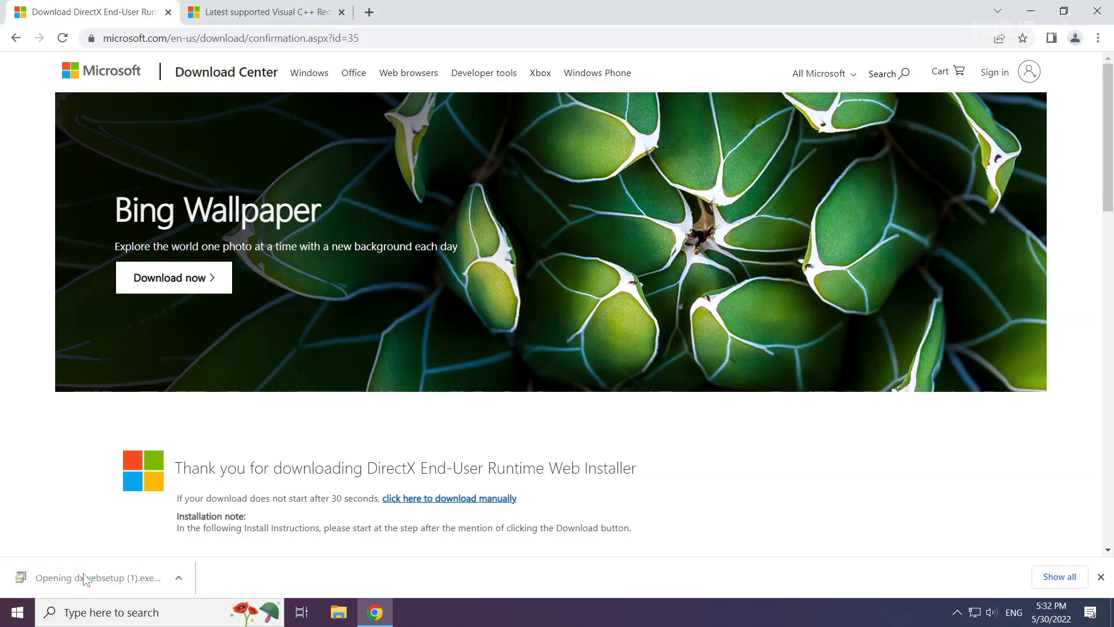
pyautogui.click(93, 578)
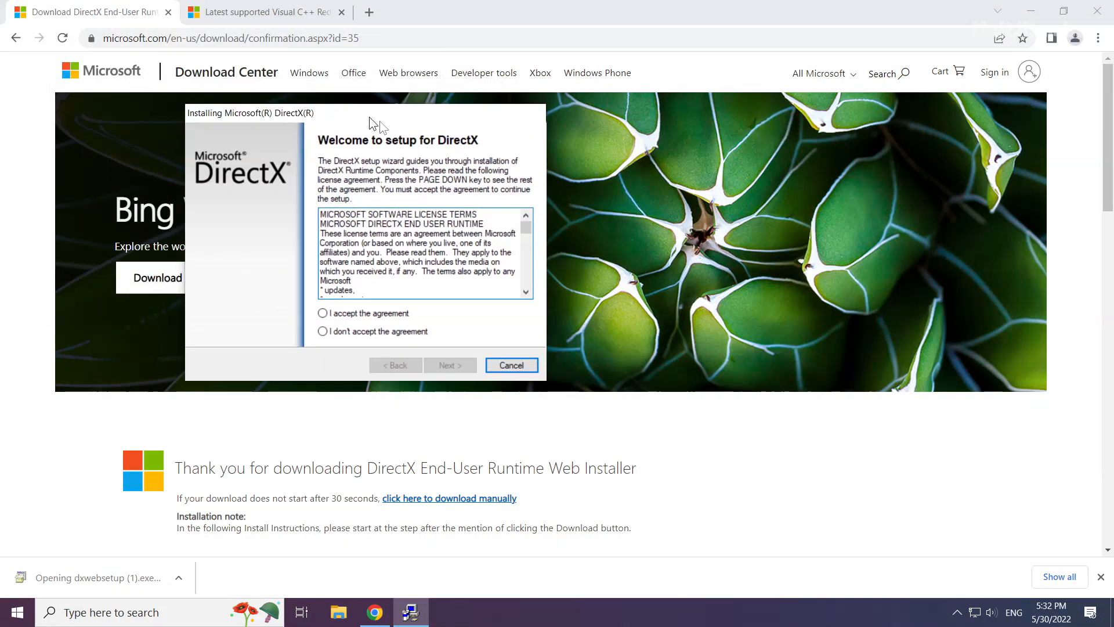
pyautogui.moveTo(249, 113); pyautogui.dragTo(438, 190)
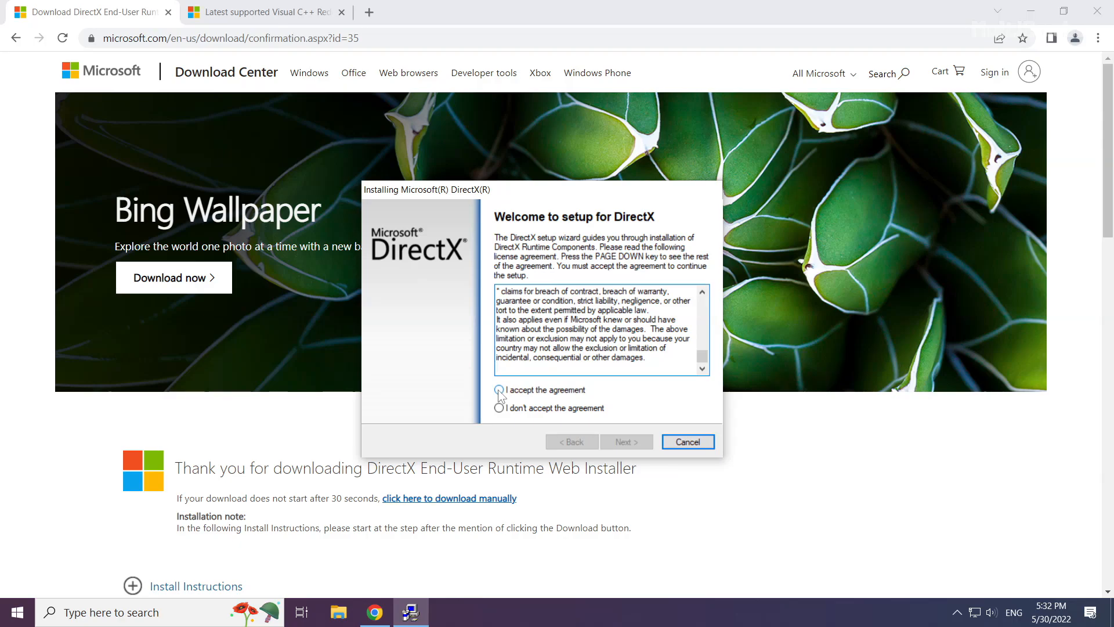
pyautogui.click(499, 390)
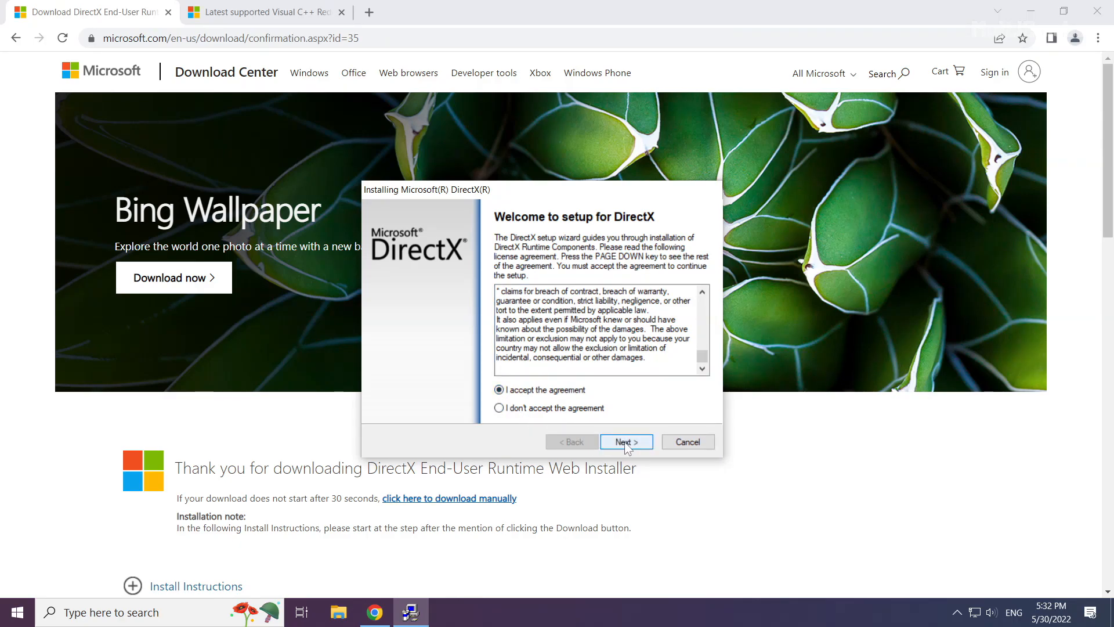
# - Decline the Bing Bar and finish setup, which reports a newer DirectX already installed
pyautogui.click(626, 441)
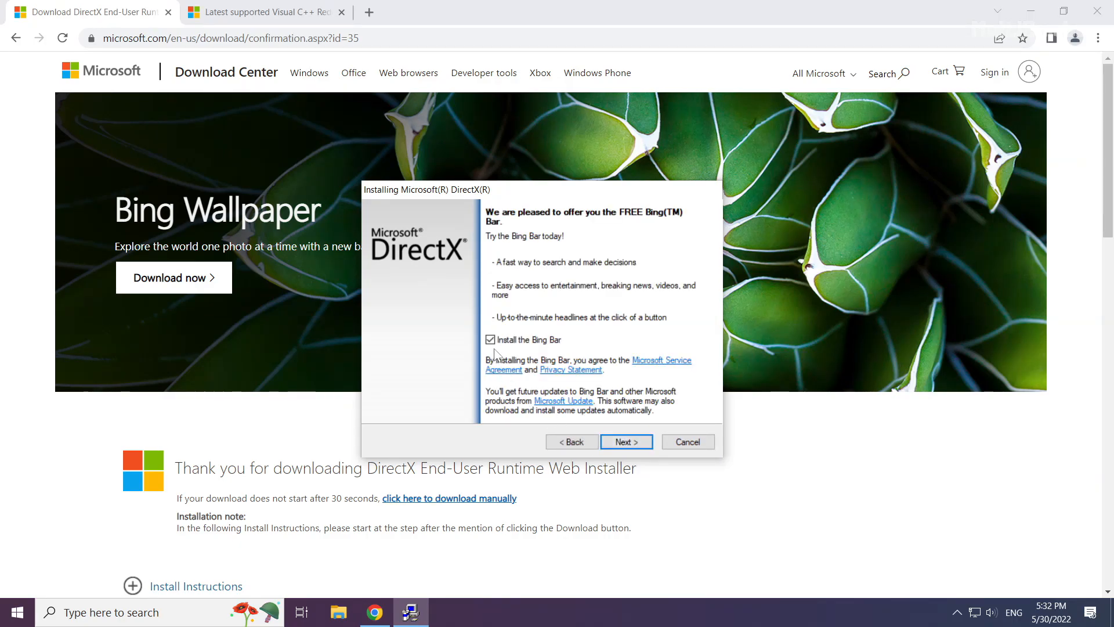
pyautogui.click(490, 339)
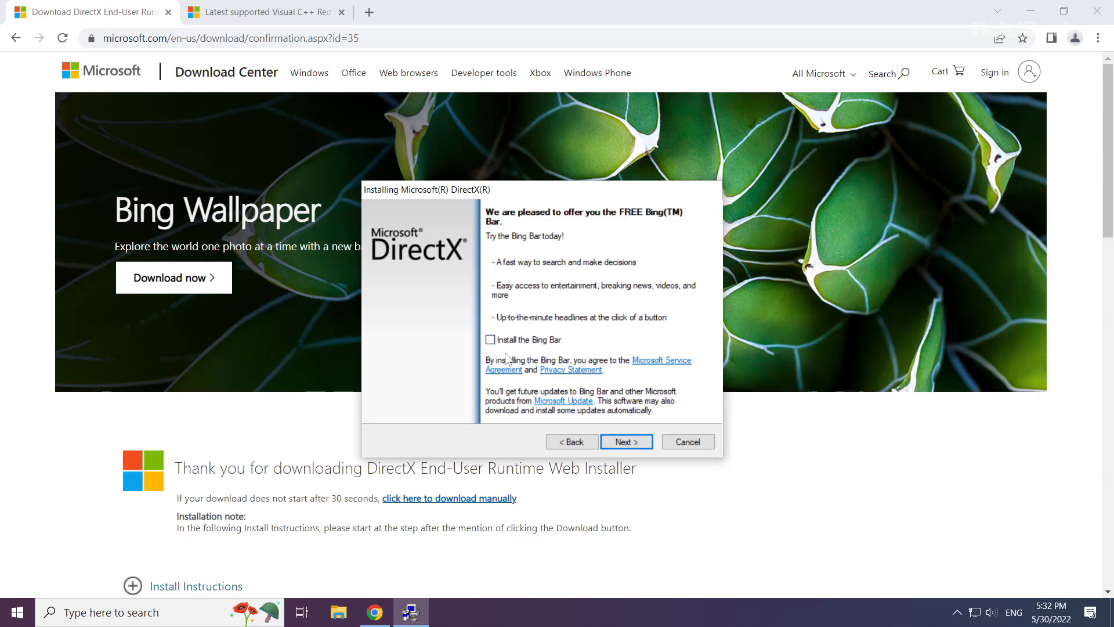
pyautogui.click(625, 442)
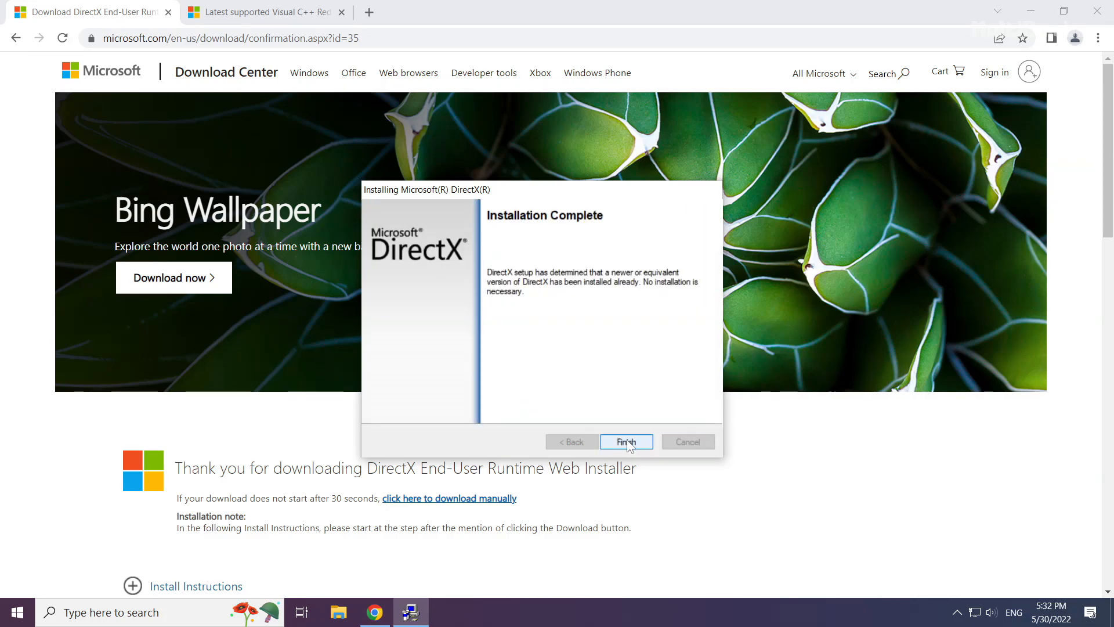
pyautogui.click(625, 442)
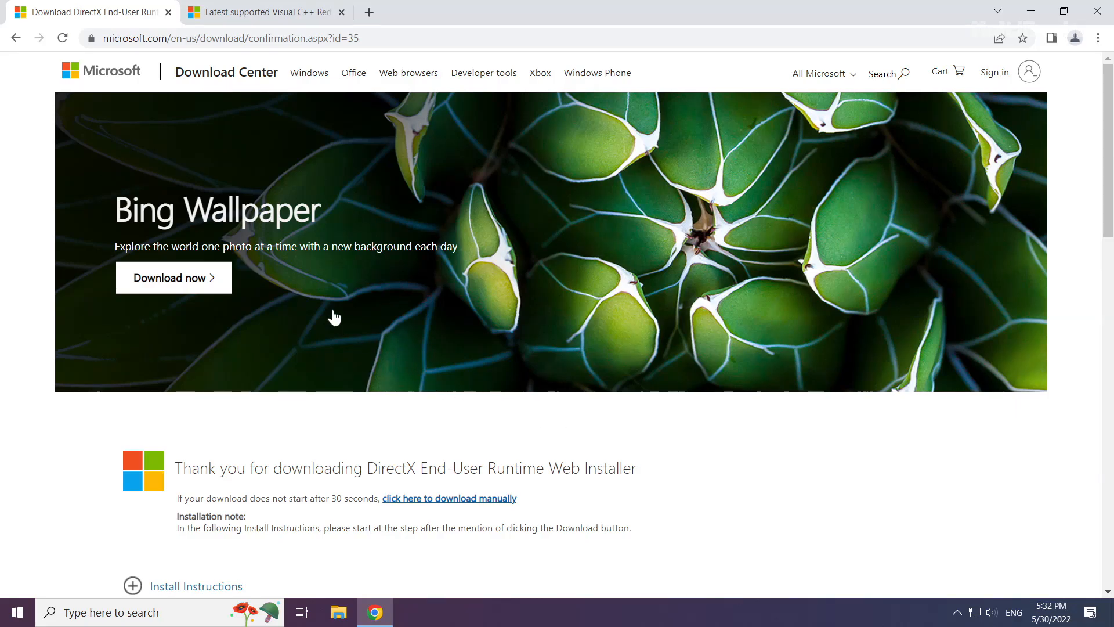
# - Close the DirectX page and download the Visual C++ 2015-2022 Redistributable installers, including ARM64
pyautogui.click(261, 12)
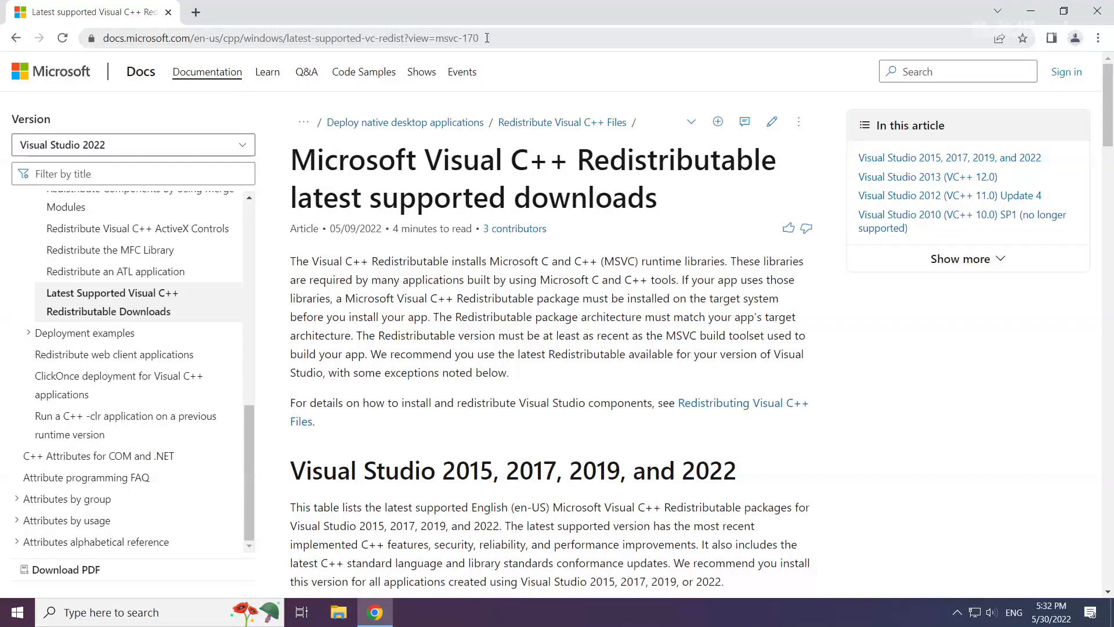
pyautogui.click(284, 37)
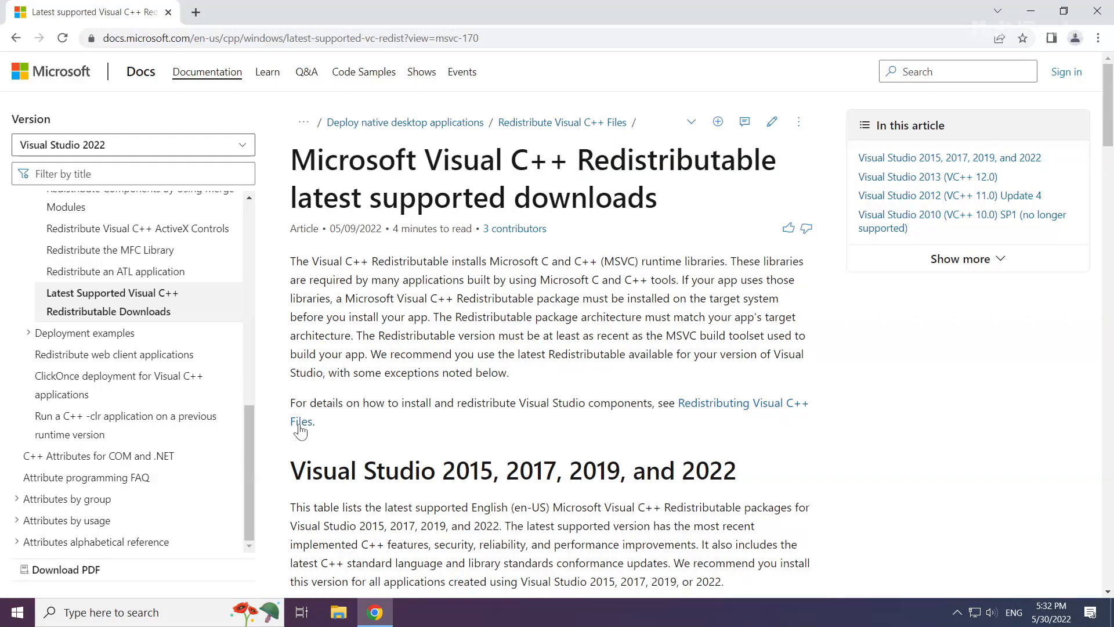
pyautogui.scroll(-3)
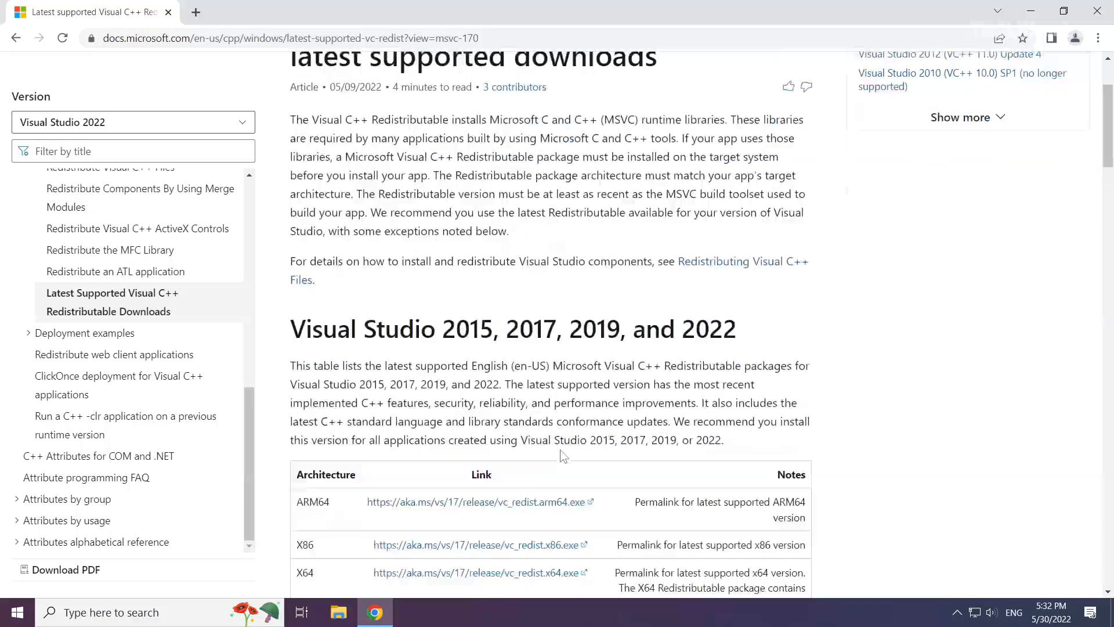
pyautogui.scroll(-3)
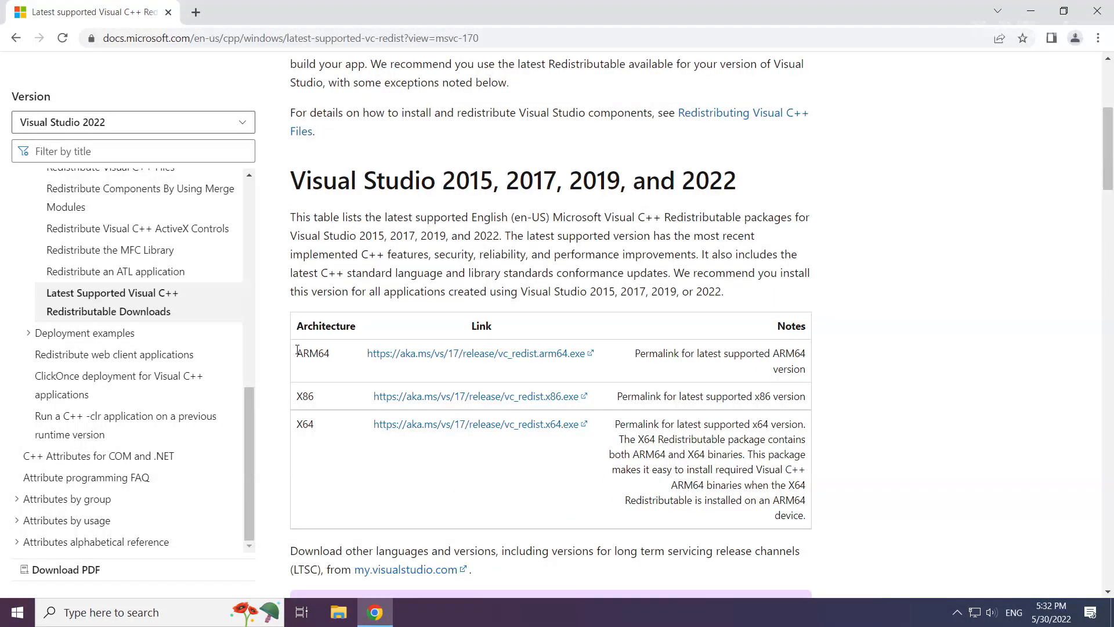
pyautogui.moveTo(441, 353)
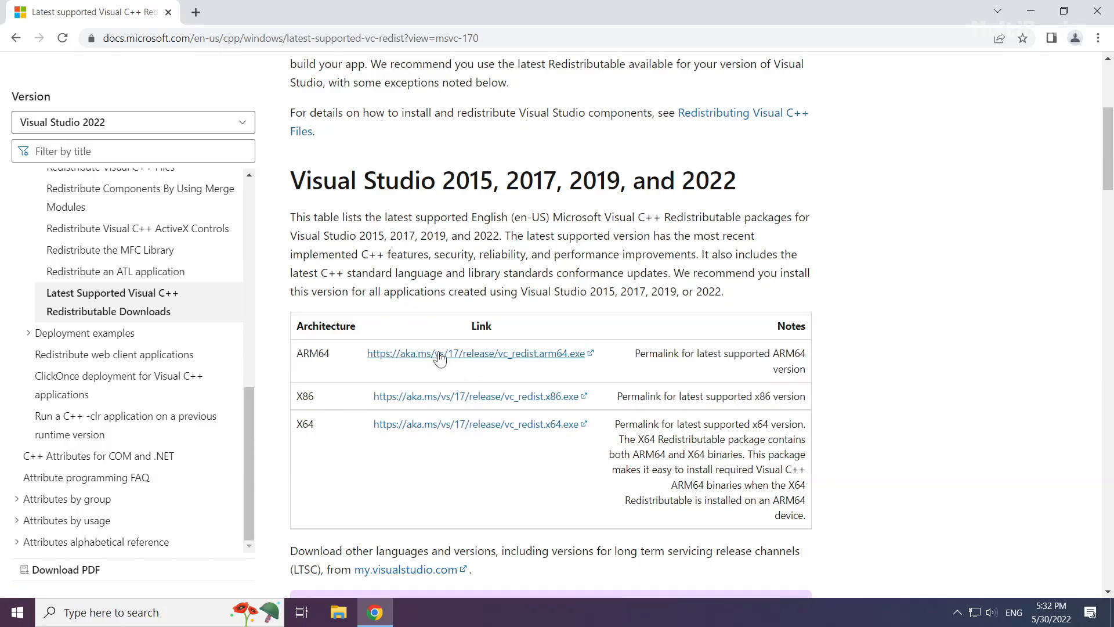
pyautogui.moveTo(445, 353)
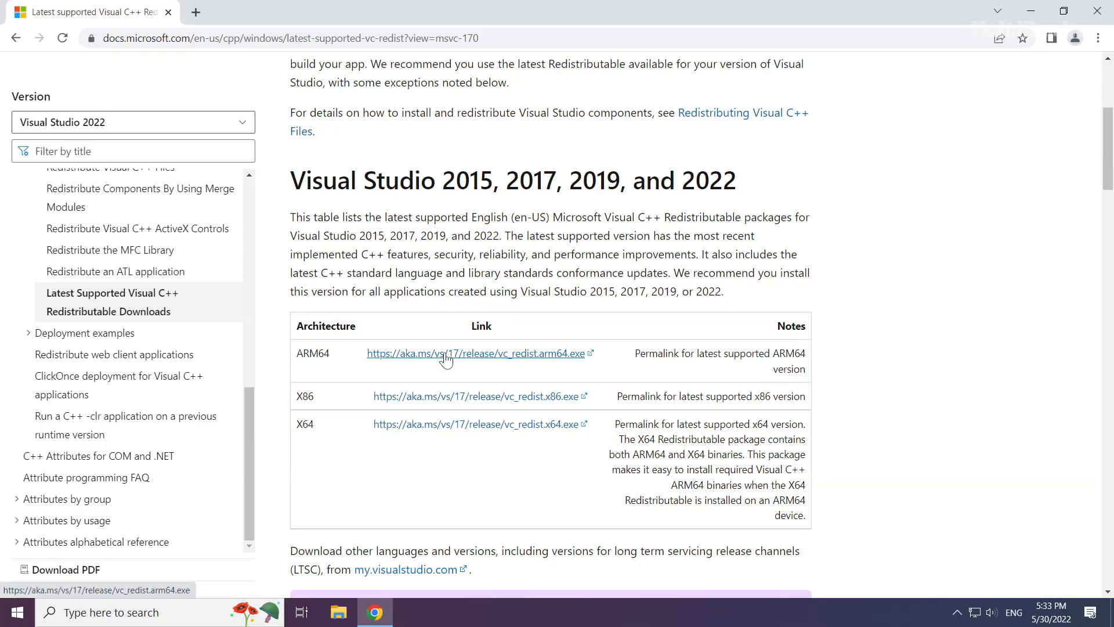
pyautogui.click(476, 353)
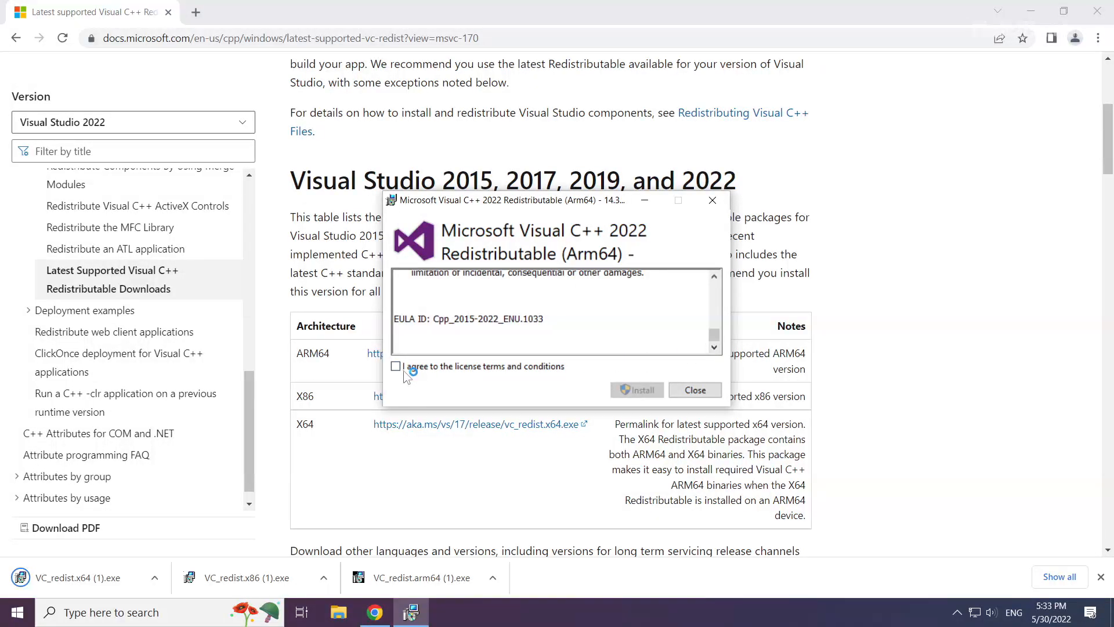
# - Accept the licence and install the ARM64 and x86 redistributables, then close Setup Successful
pyautogui.click(396, 366)
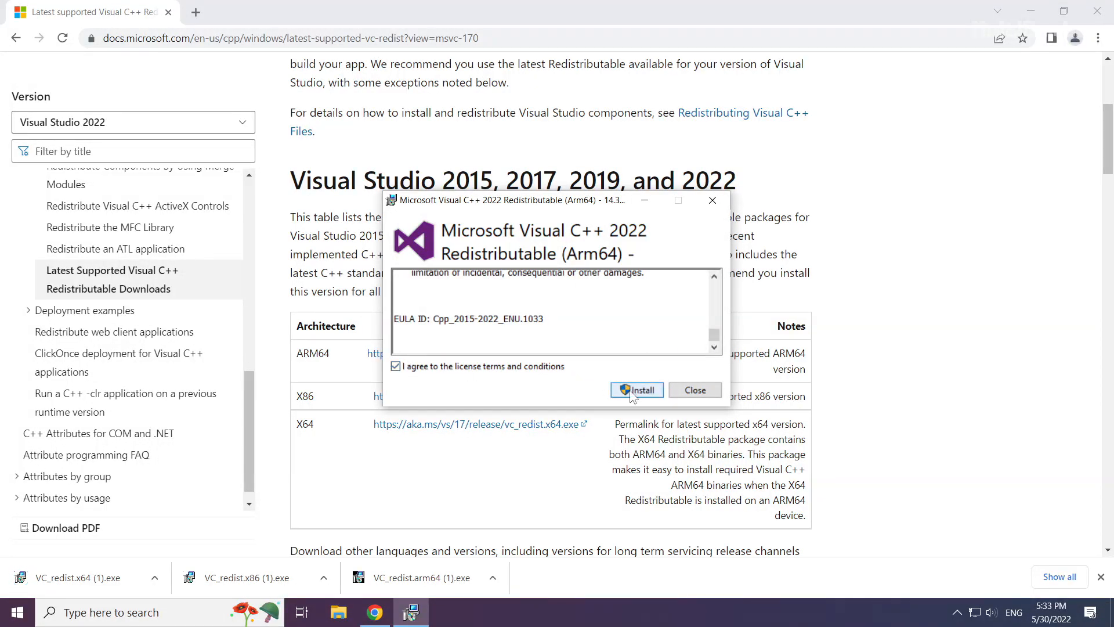
pyautogui.click(638, 390)
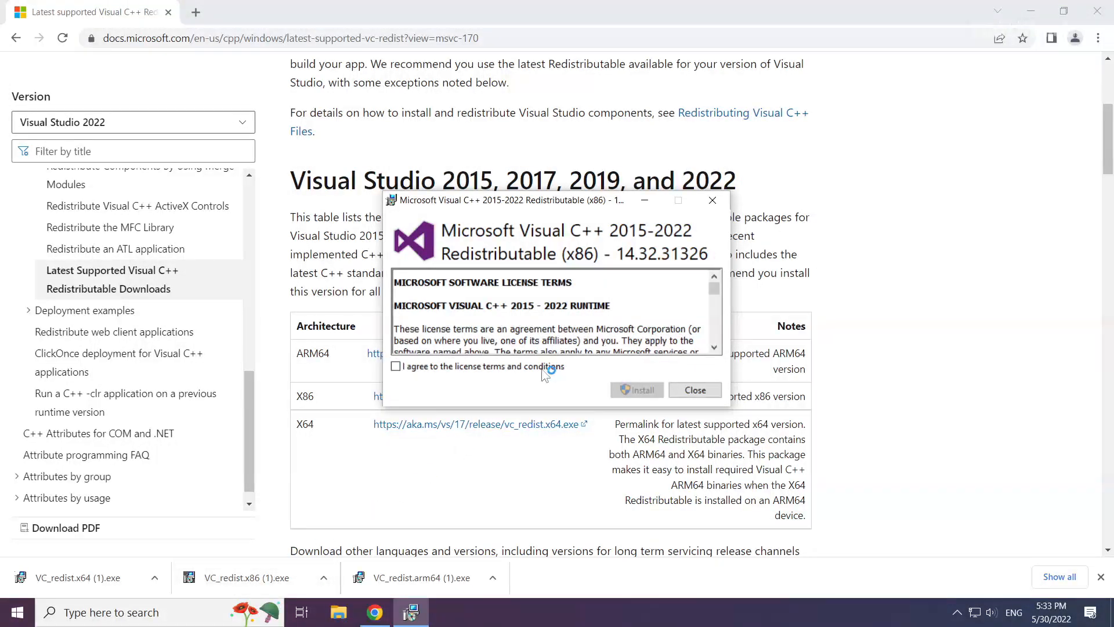
pyautogui.scroll(-3)
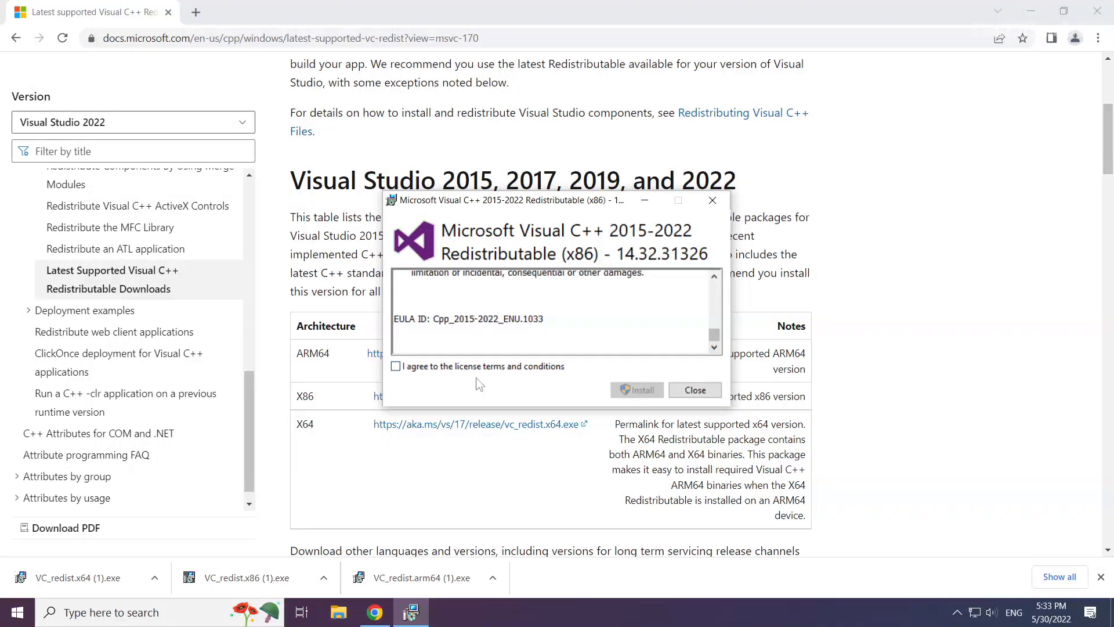
pyautogui.click(636, 390)
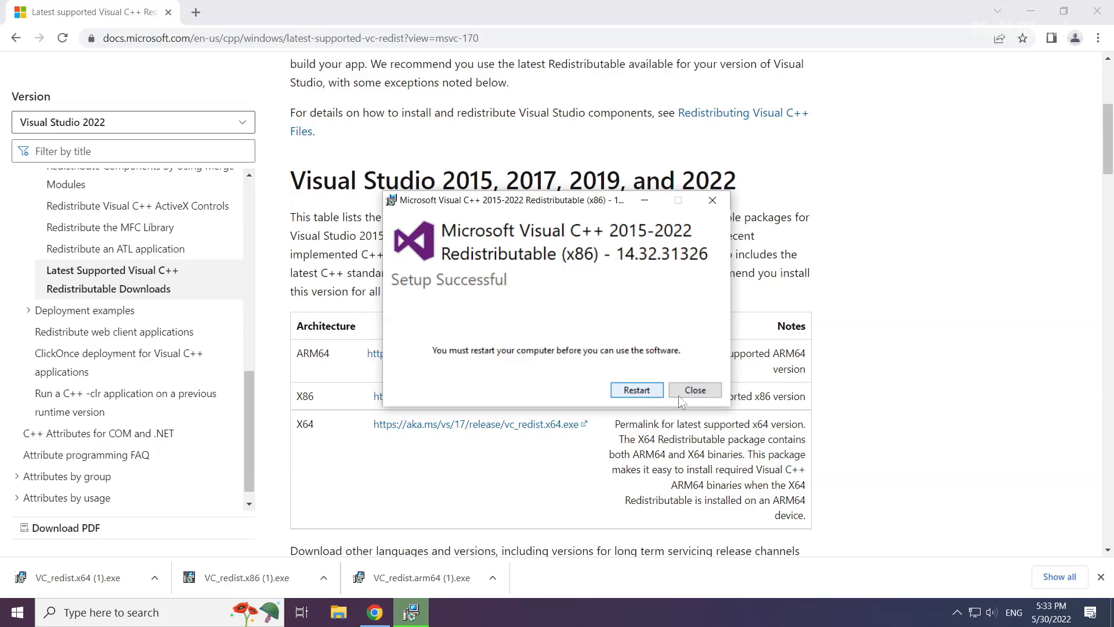
pyautogui.click(695, 390)
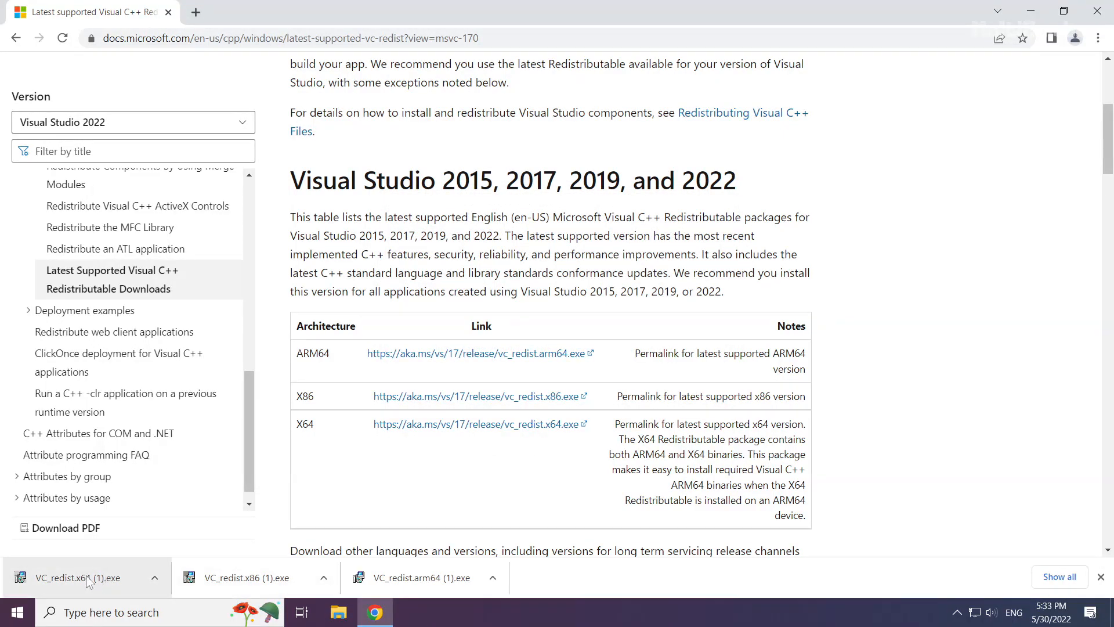
# - Launch VC_redist.x64, accept the licence, install it and close the finished setup
pyautogui.click(77, 577)
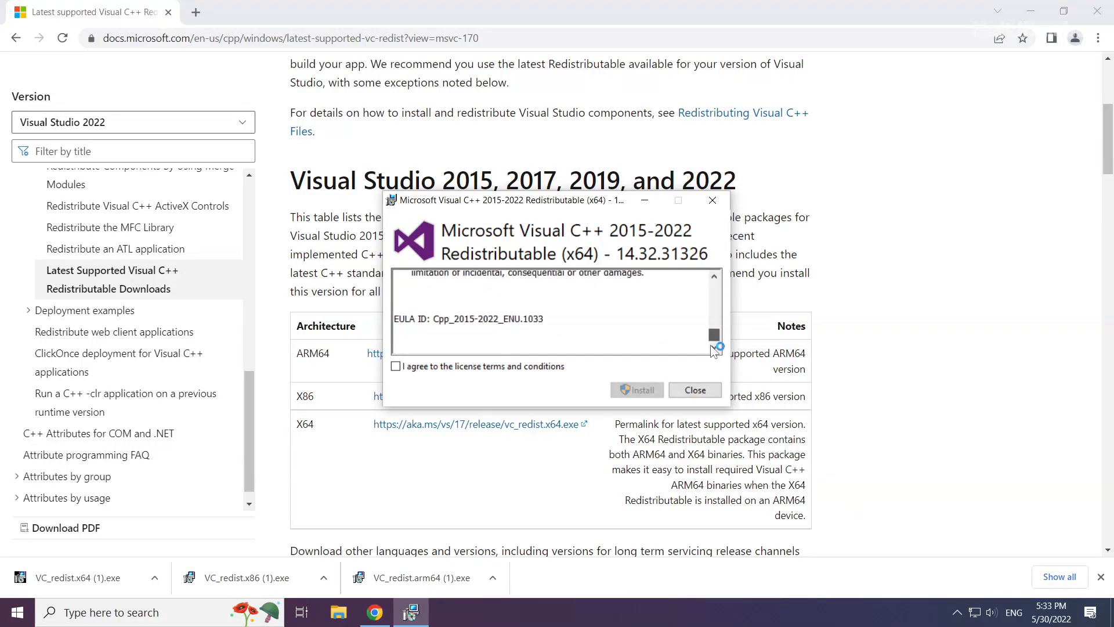
pyautogui.click(396, 366)
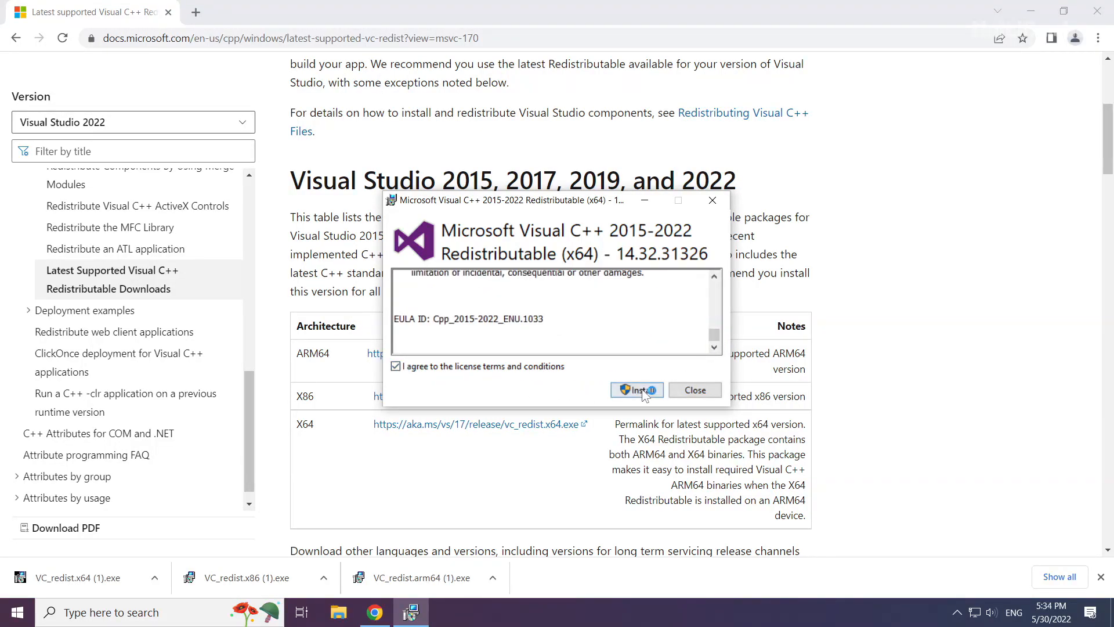
pyautogui.click(637, 390)
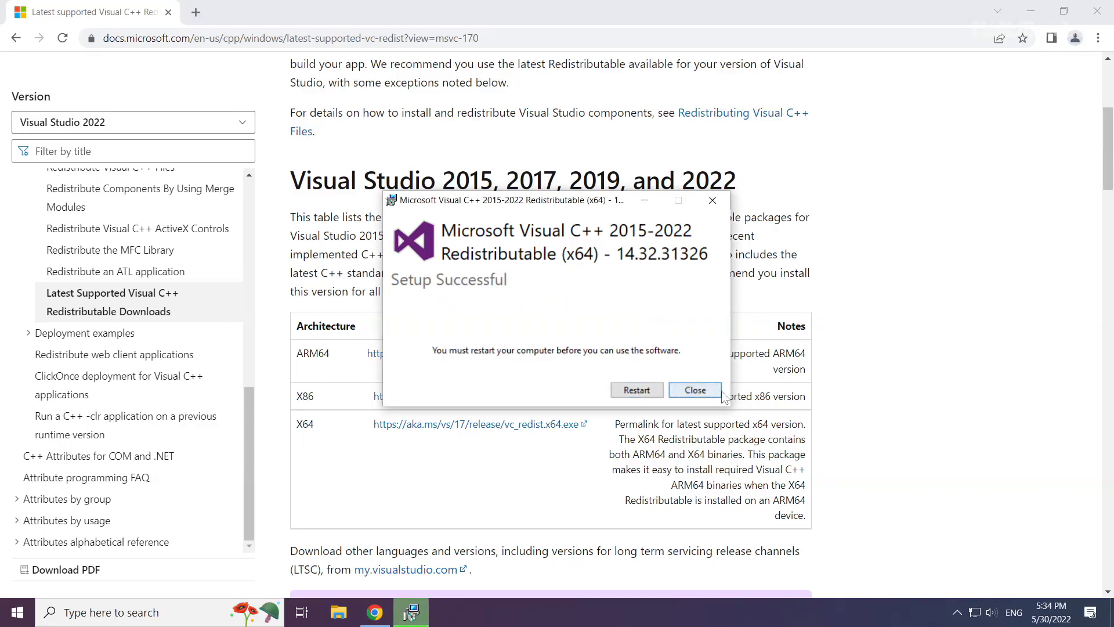
pyautogui.click(694, 390)
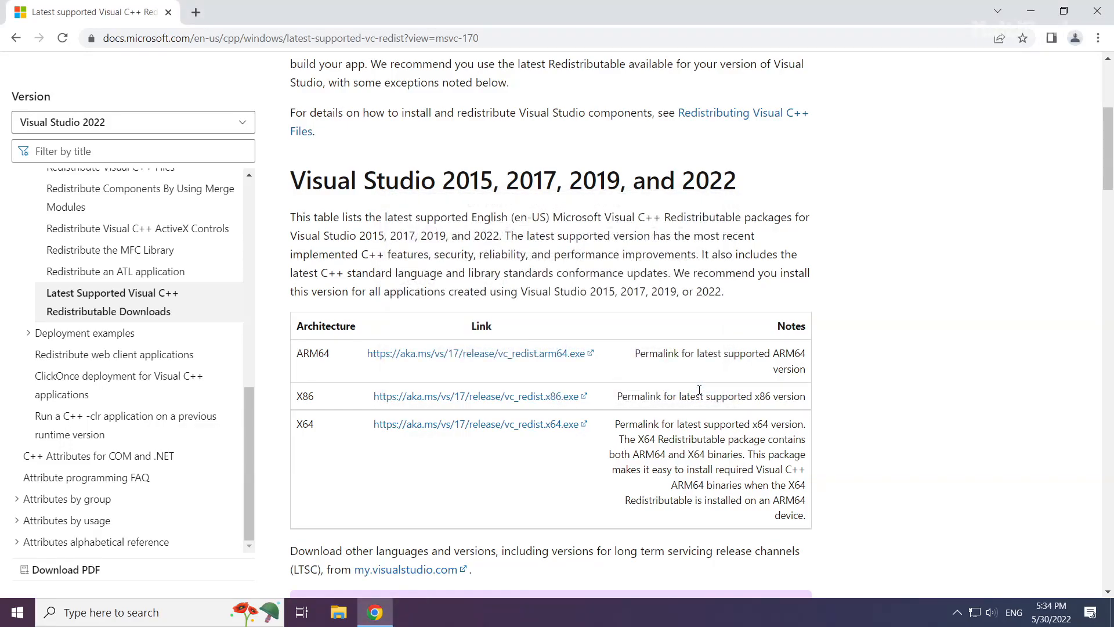
pyautogui.moveTo(1096, 63)
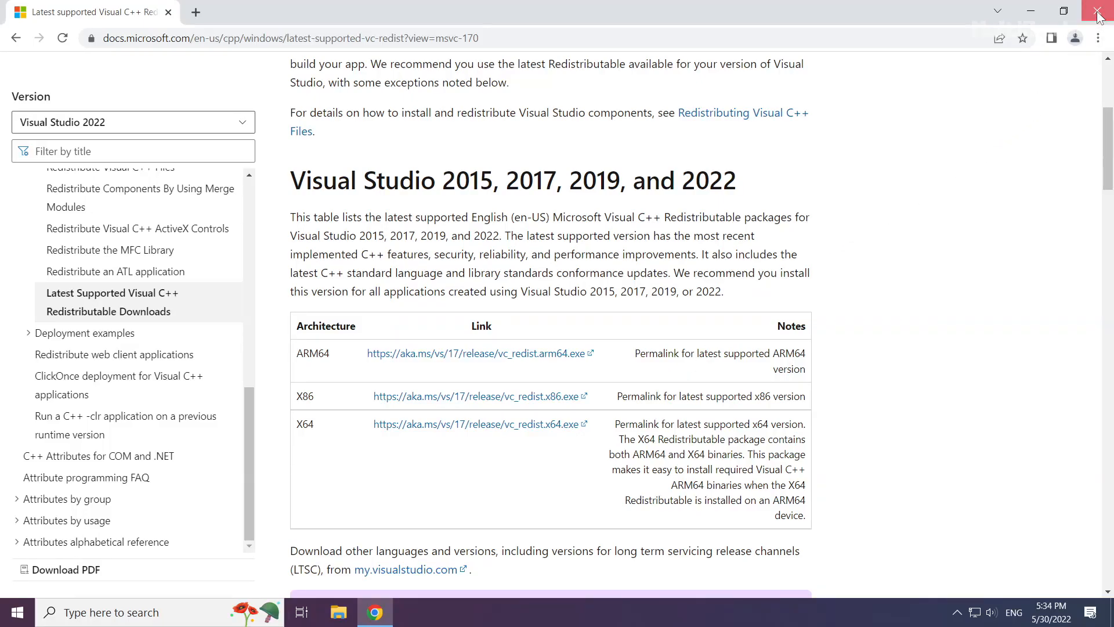
# - Close Chrome and bring up the Start button's context menu to reach Task Manager
pyautogui.click(1099, 13)
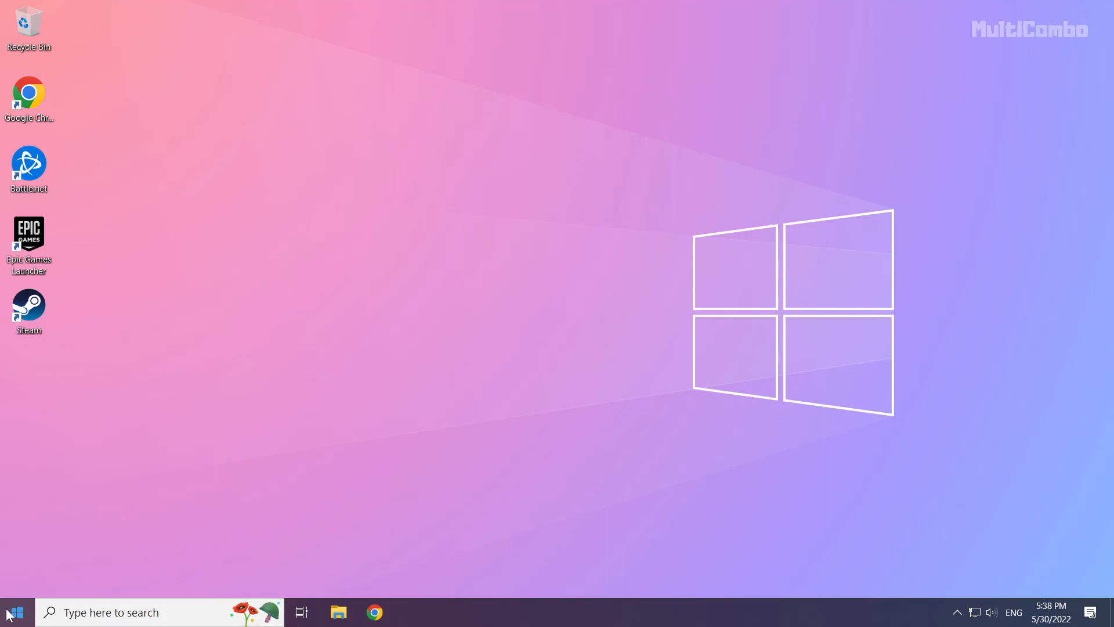
pyautogui.rightClick(12, 612)
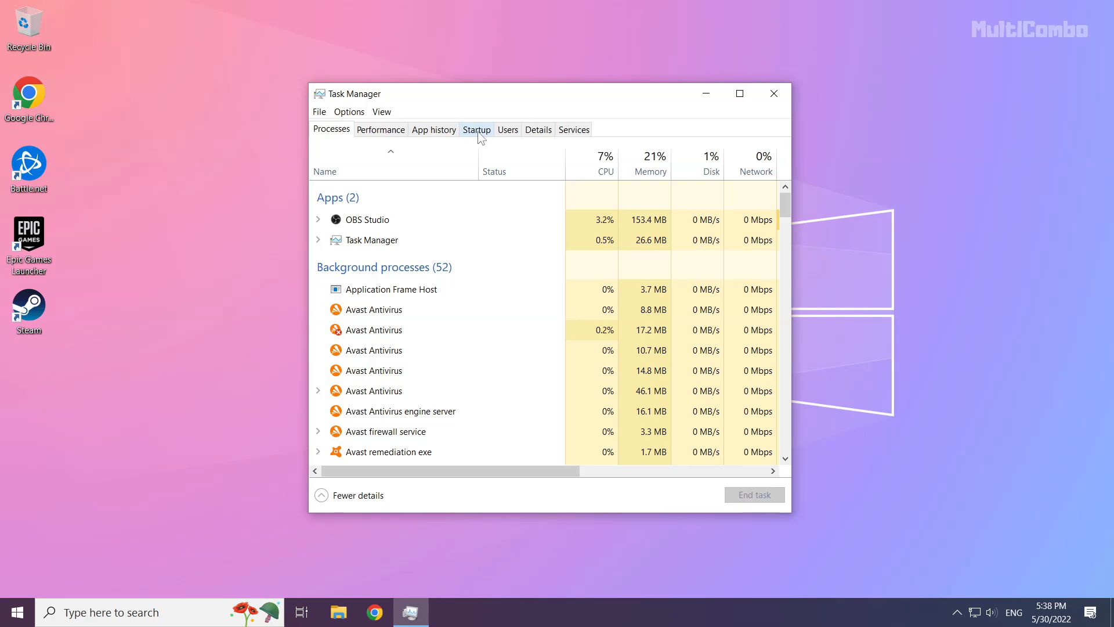
# - Disable Microsoft Edge, Java Update Scheduler, Hamachi Client and Cortana on the Startup list, then close Task Manager
pyautogui.click(476, 129)
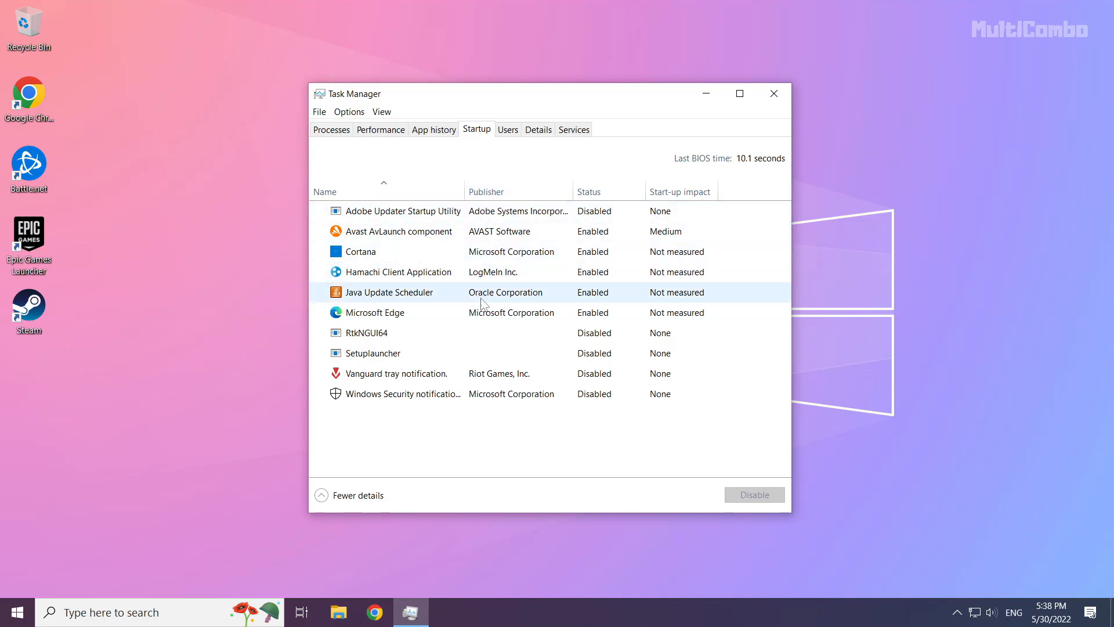
pyautogui.click(373, 312)
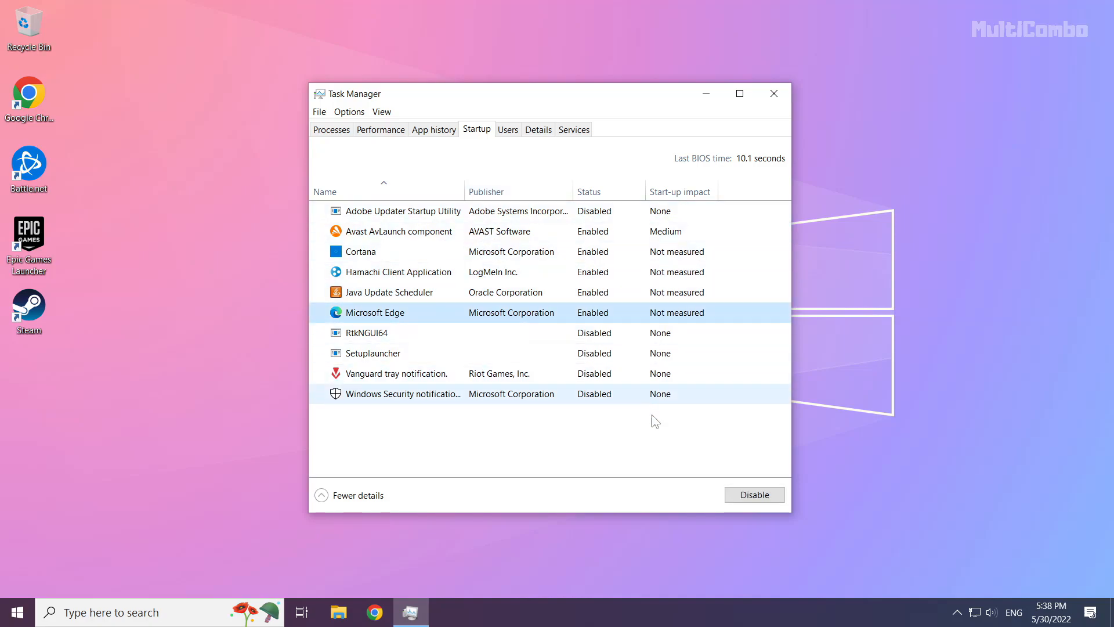
pyautogui.click(755, 494)
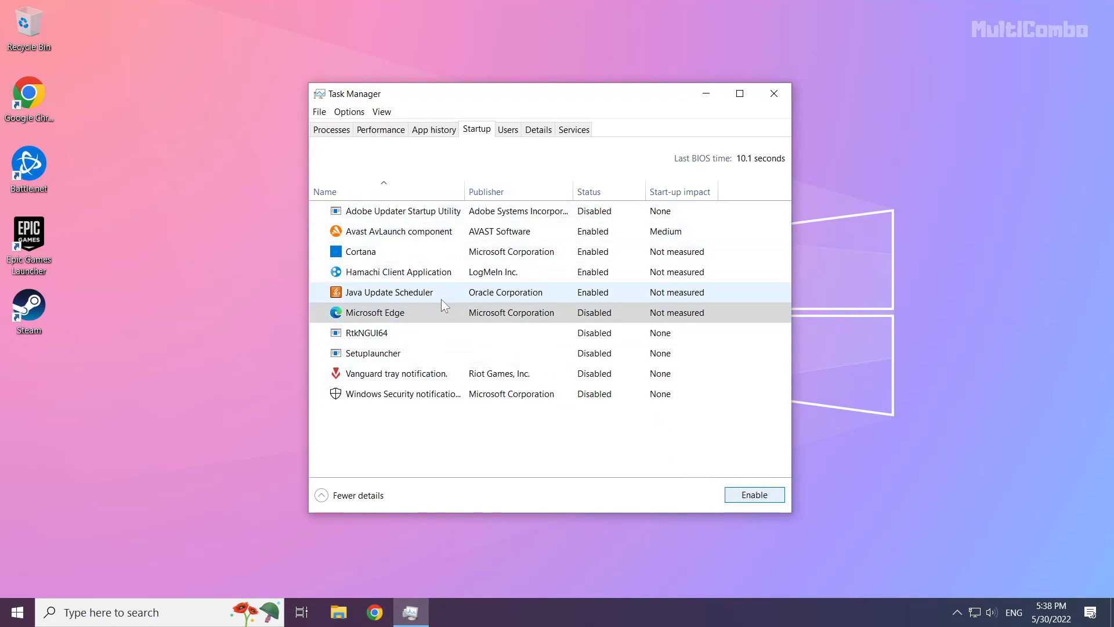
pyautogui.click(389, 292)
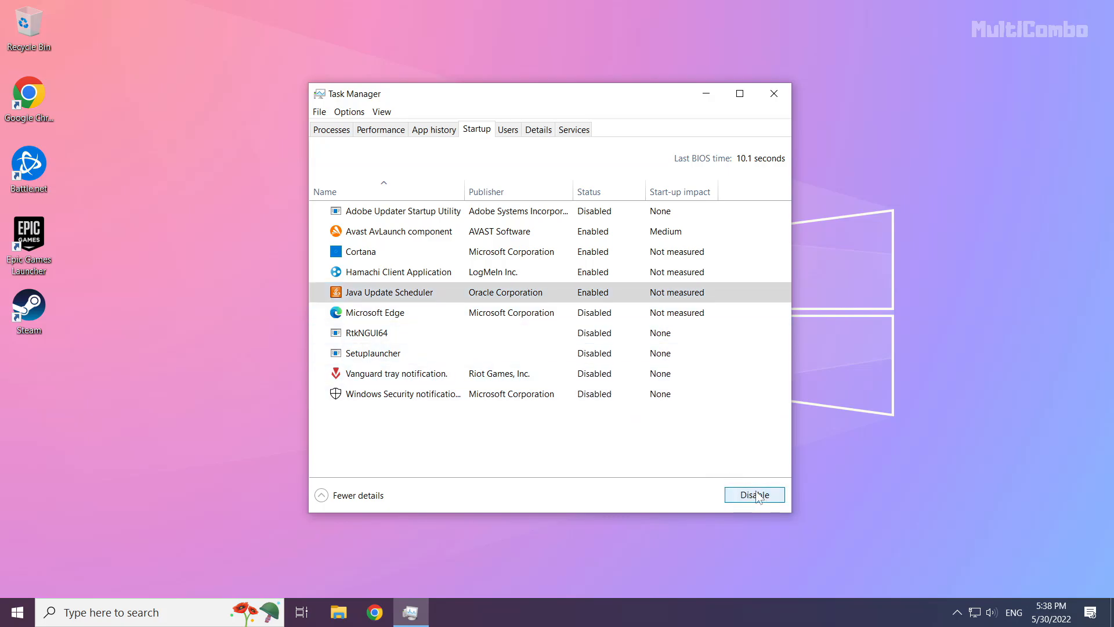
pyautogui.click(754, 495)
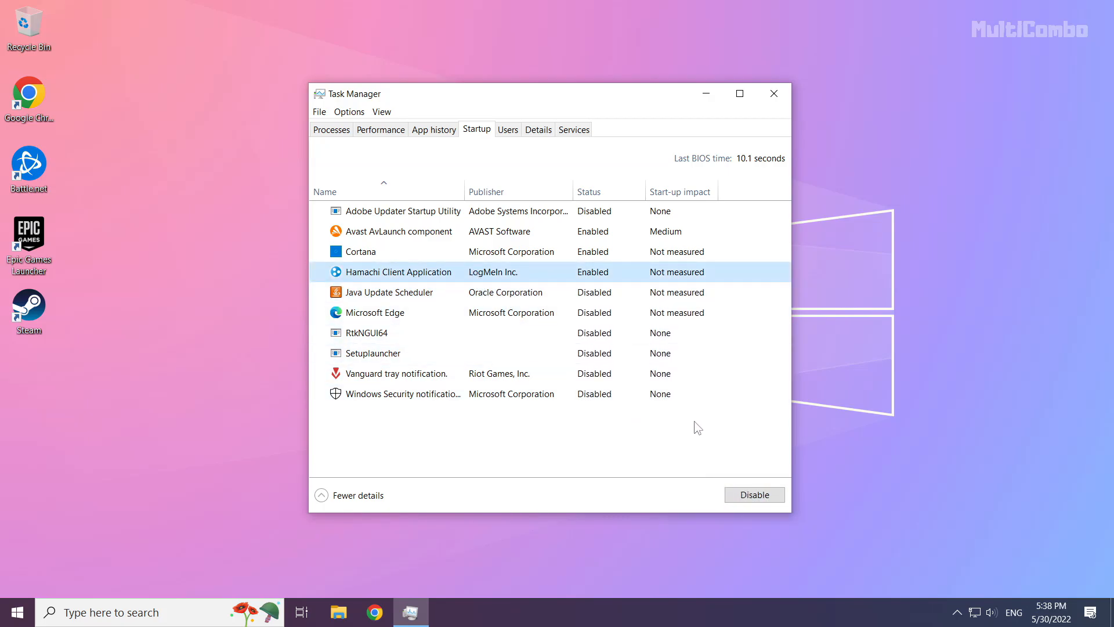
pyautogui.click(754, 494)
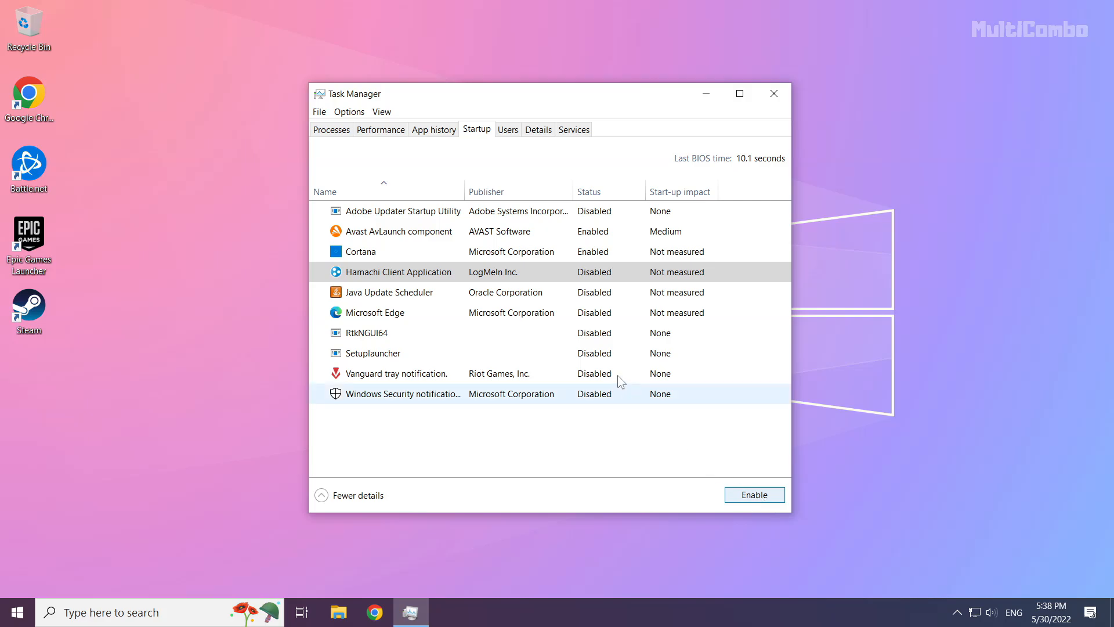
pyautogui.click(391, 250)
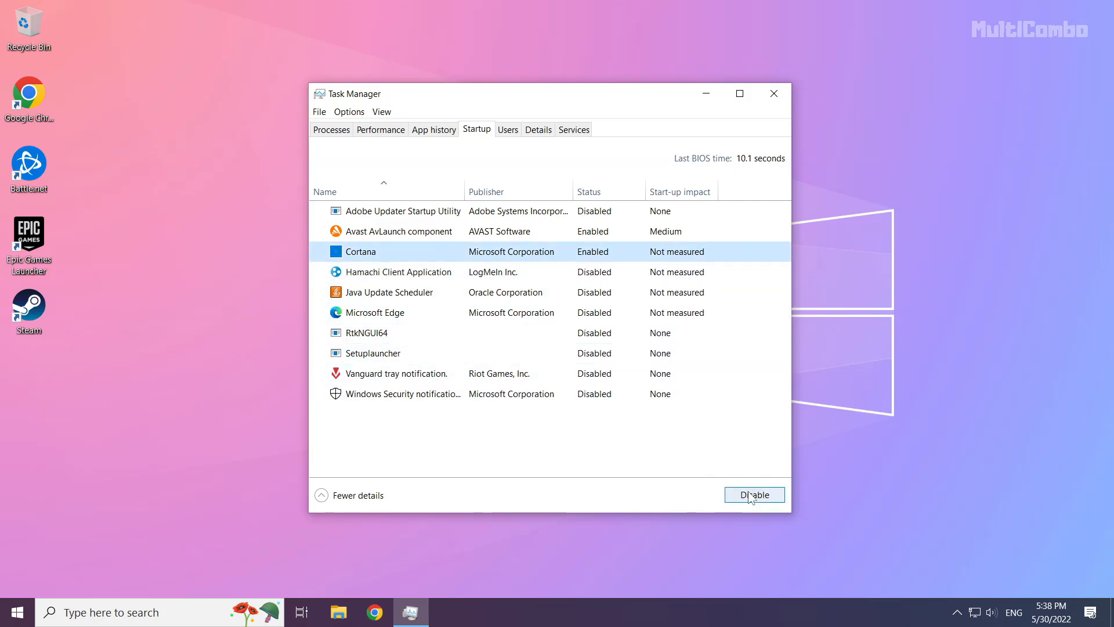
pyautogui.click(754, 495)
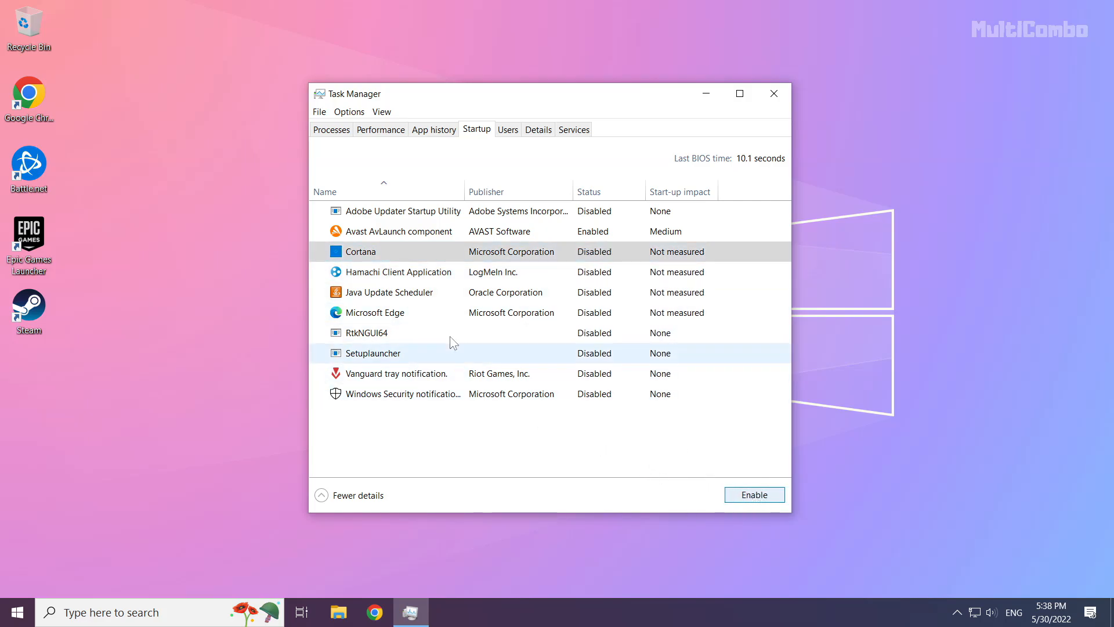
pyautogui.moveTo(774, 93)
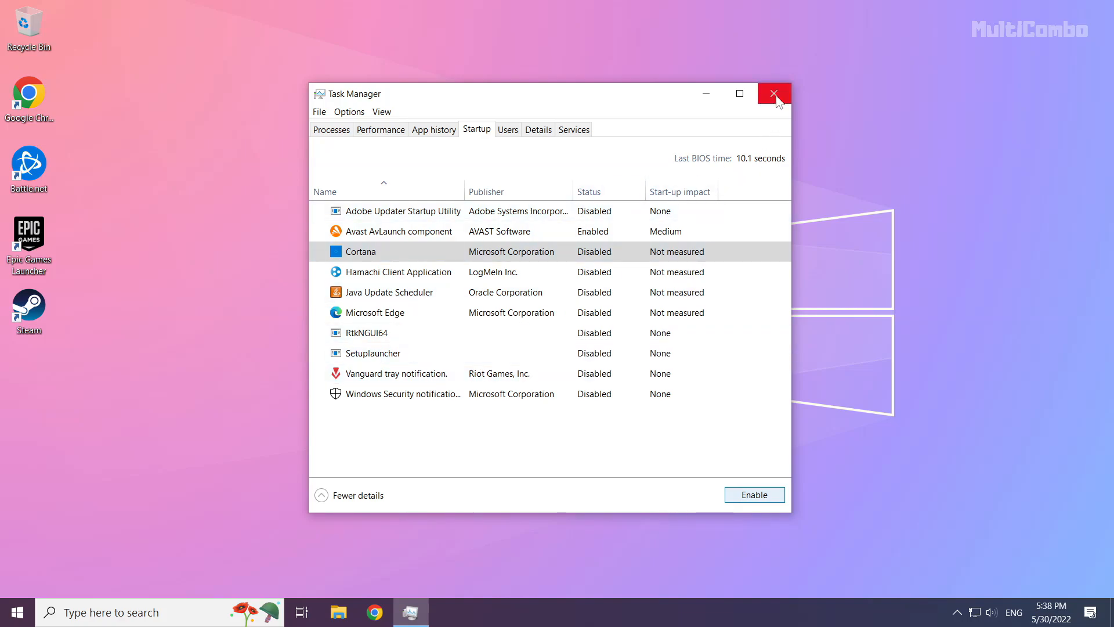
pyautogui.click(773, 93)
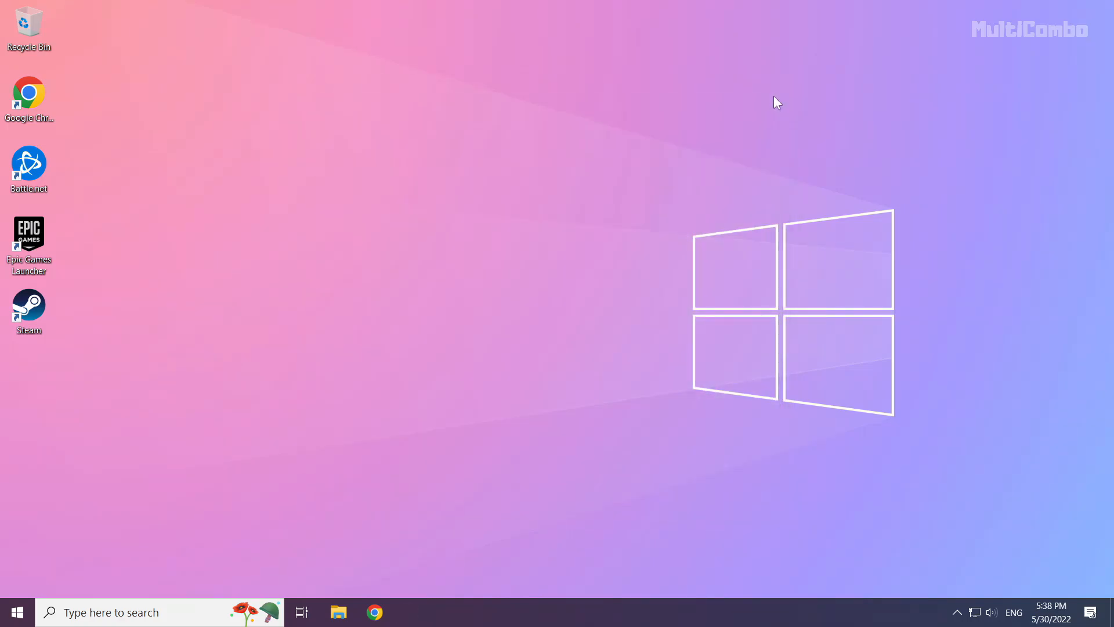
pyautogui.moveTo(117, 510)
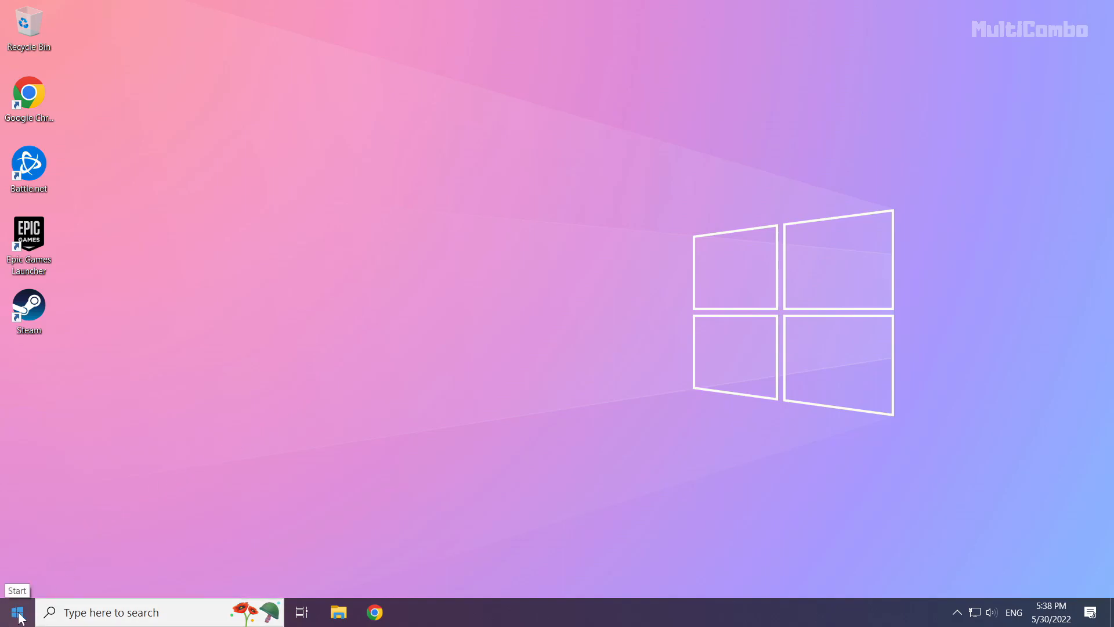
# - Bring up the Start menu's power options showing Sleep, Shut down and Restart
pyautogui.click(15, 612)
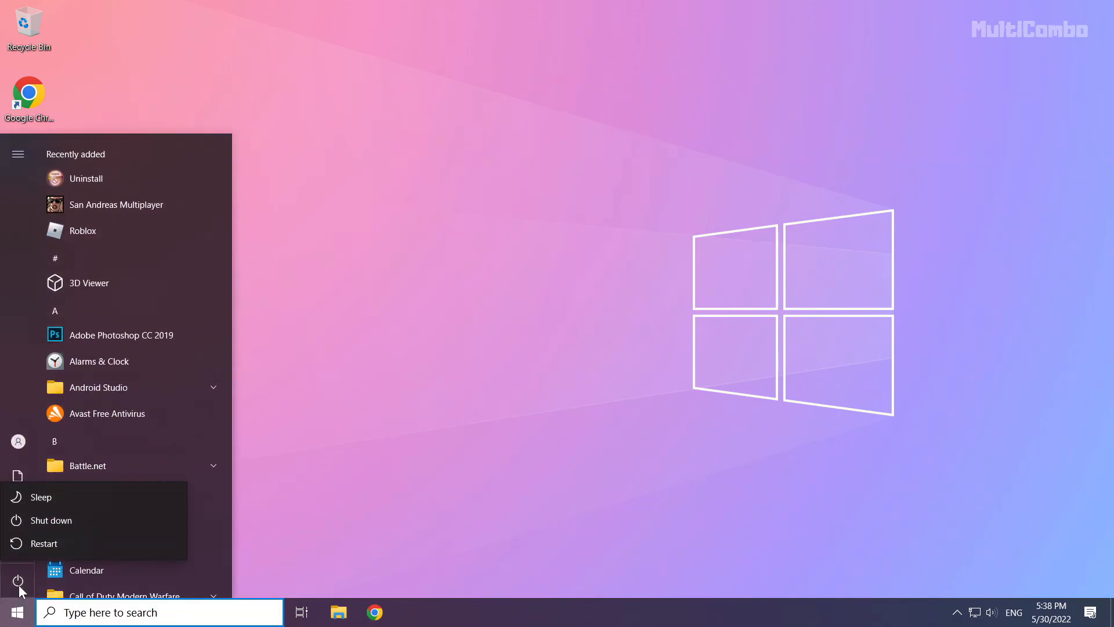
pyautogui.moveTo(103, 543)
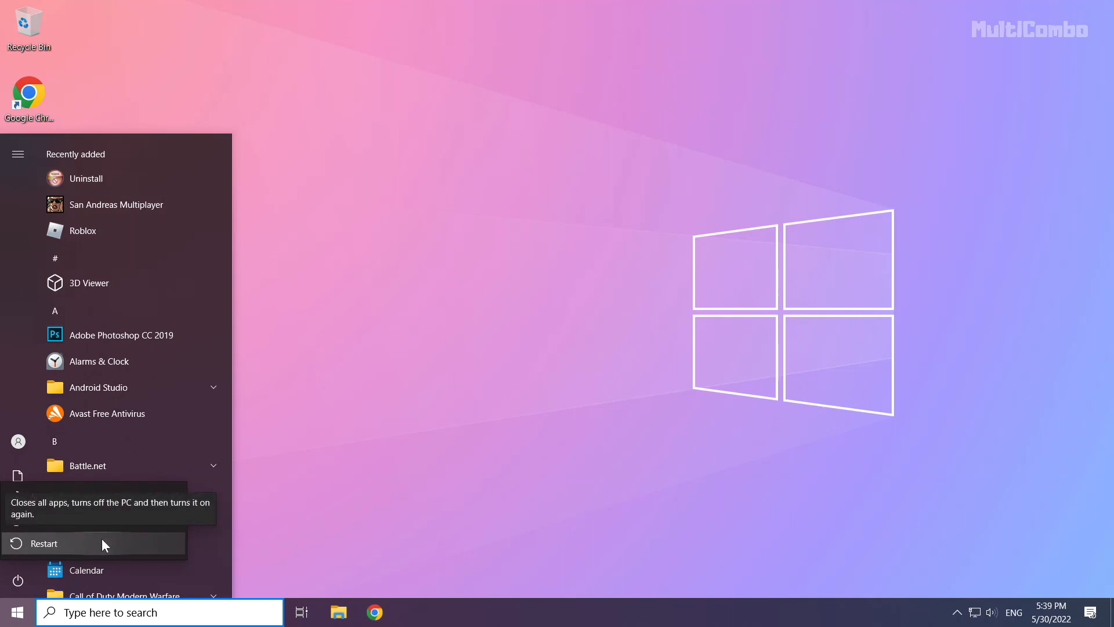